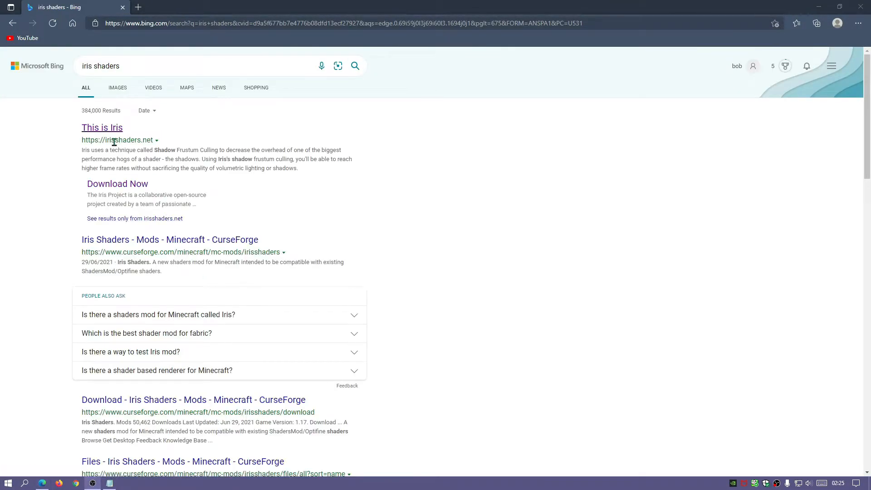
# Open the 'This is Iris' site and download the Universal Jar installer
pyautogui.click(102, 127)
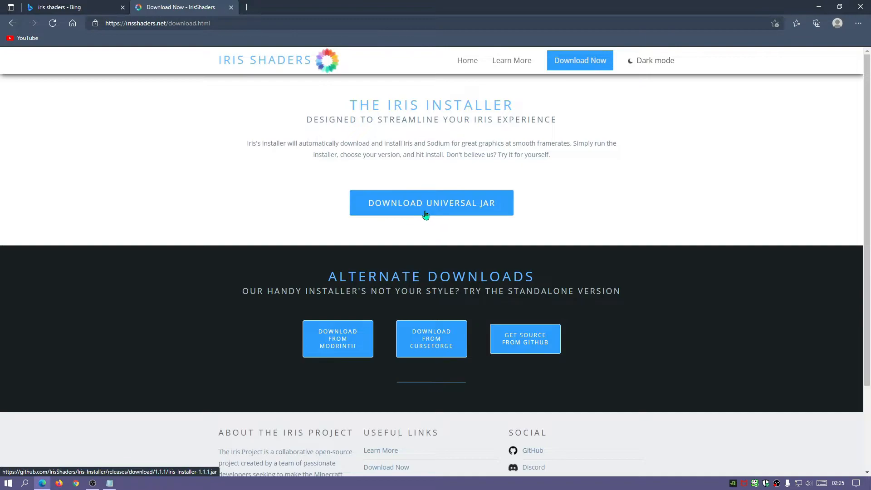
pyautogui.click(432, 203)
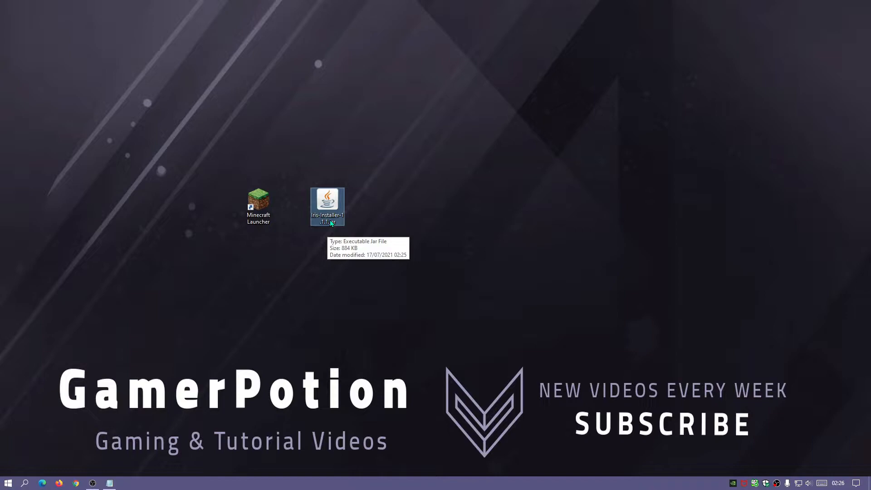
pyautogui.rightClick(327, 206)
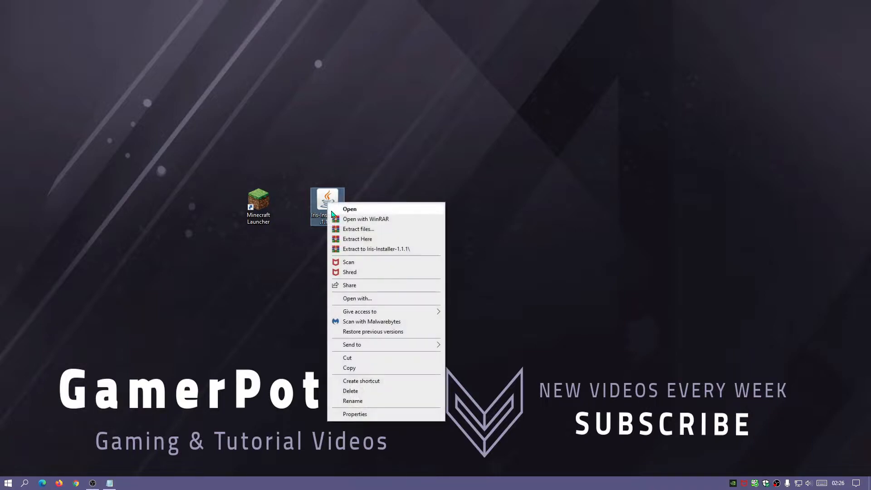
pyautogui.moveTo(364, 302)
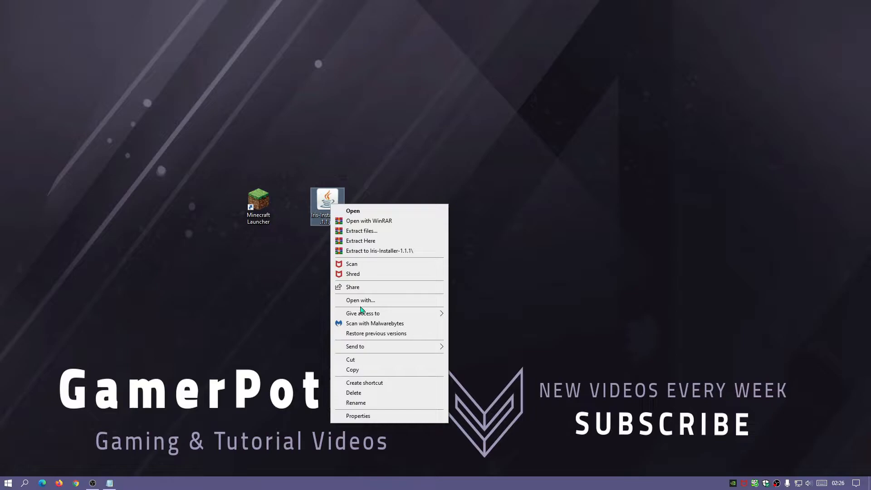
pyautogui.click(353, 211)
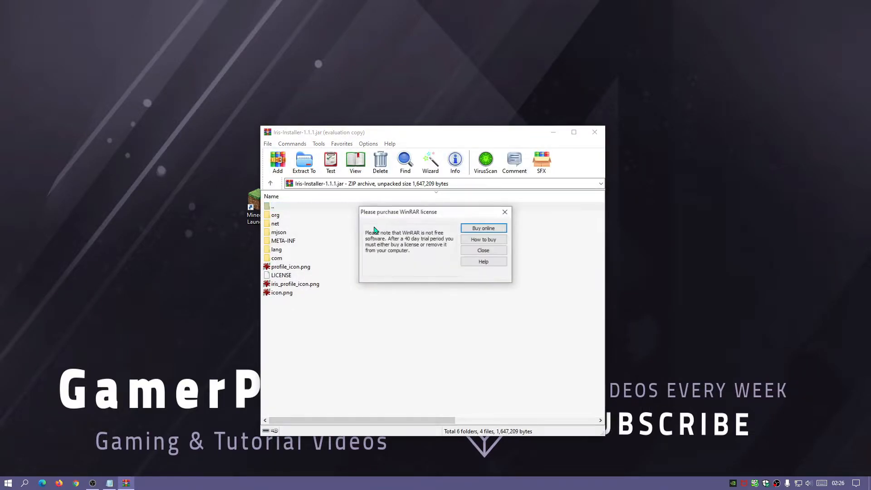
pyautogui.click(483, 250)
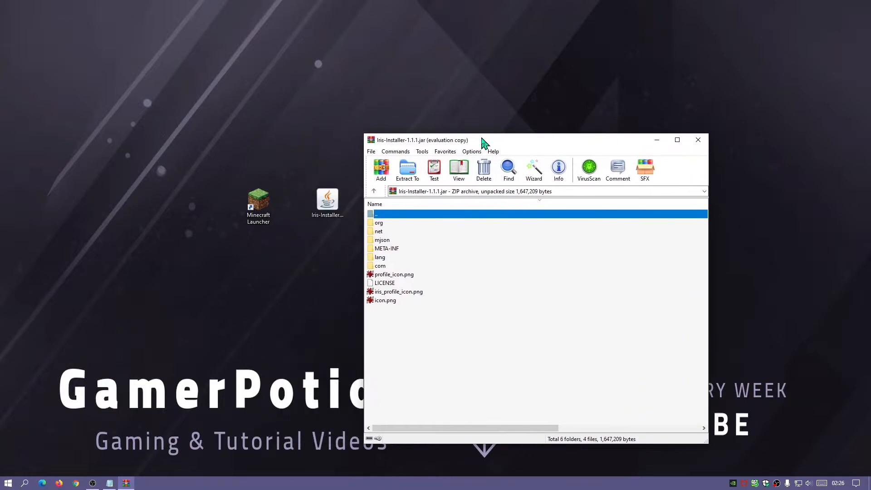
pyautogui.click(698, 139)
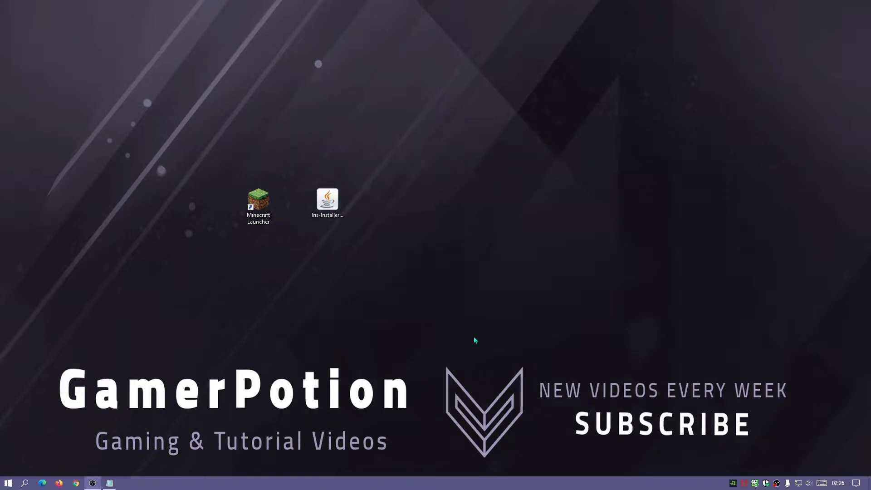
# Create a new text document on the desktop and open it in Notepad
pyautogui.rightClick(343, 280)
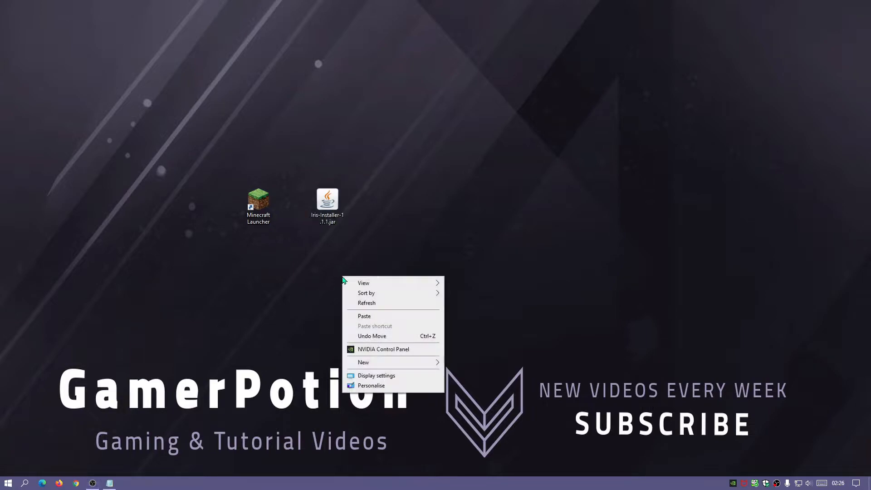
pyautogui.click(364, 362)
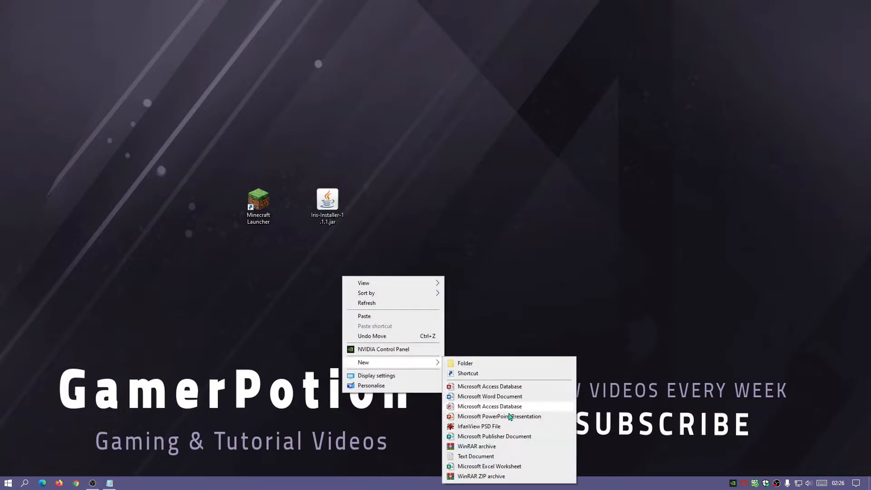
pyautogui.click(475, 456)
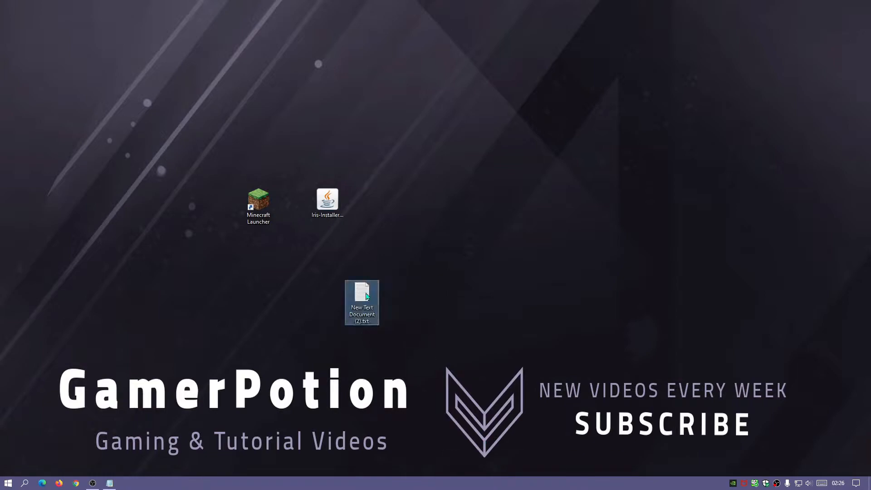
pyautogui.doubleClick(362, 303)
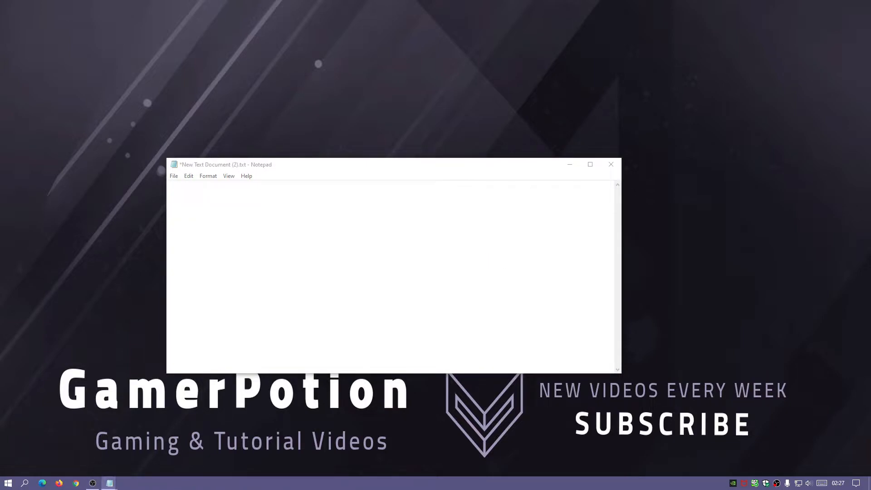
# Type the opening of the script line: set path="
pyautogui.write('set path')
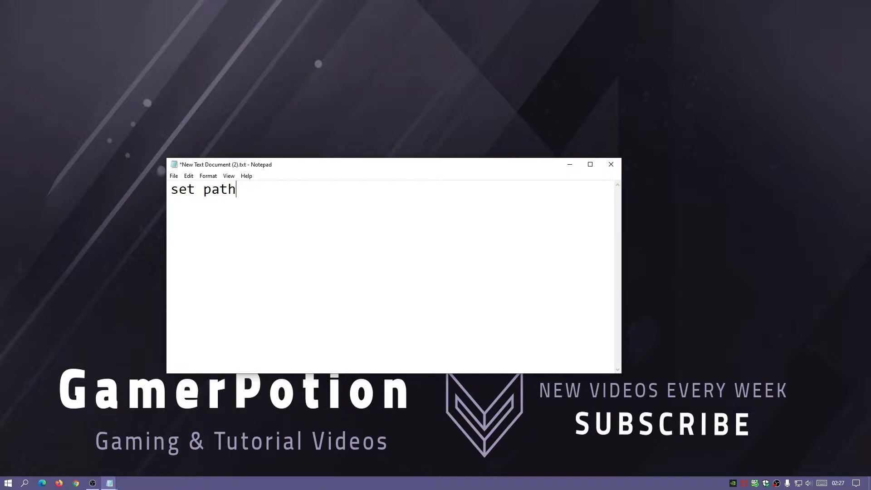
pyautogui.write('=')
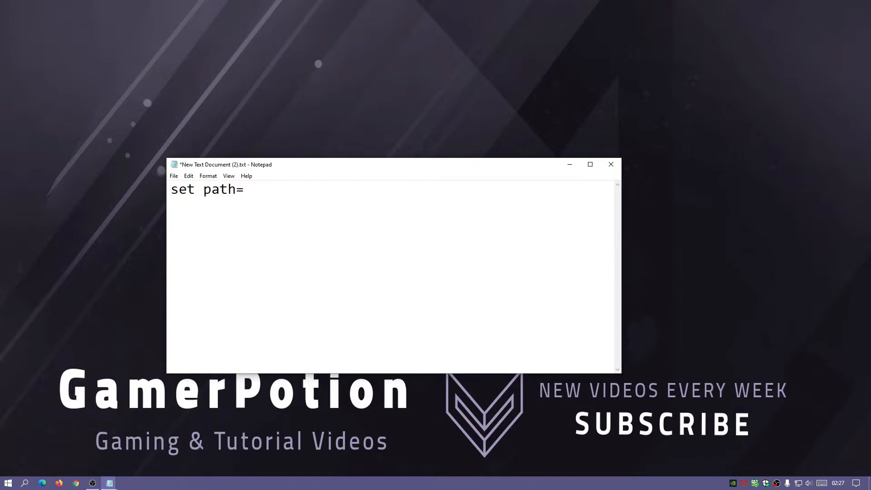
pyautogui.write('"')
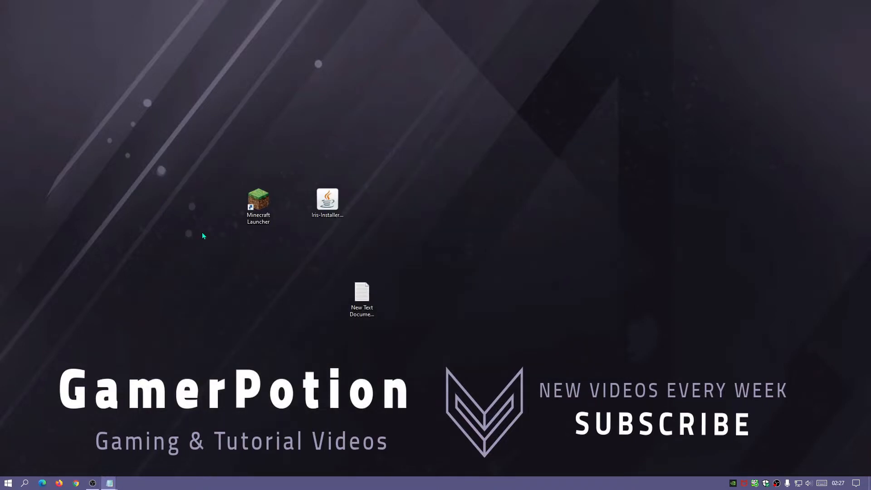
# Copy the D:\Games\Minecraft\ folder from the Minecraft Launcher shortcut's Target field
pyautogui.rightClick(258, 201)
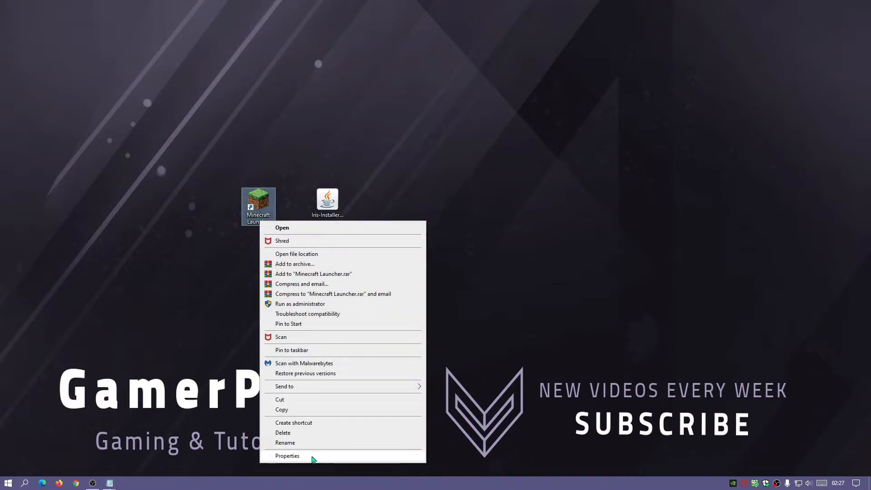
pyautogui.click(287, 456)
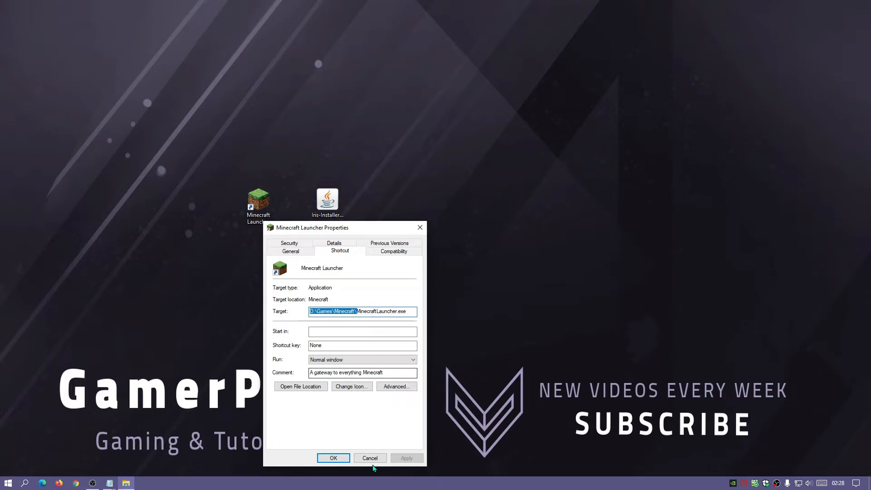
pyautogui.click(369, 458)
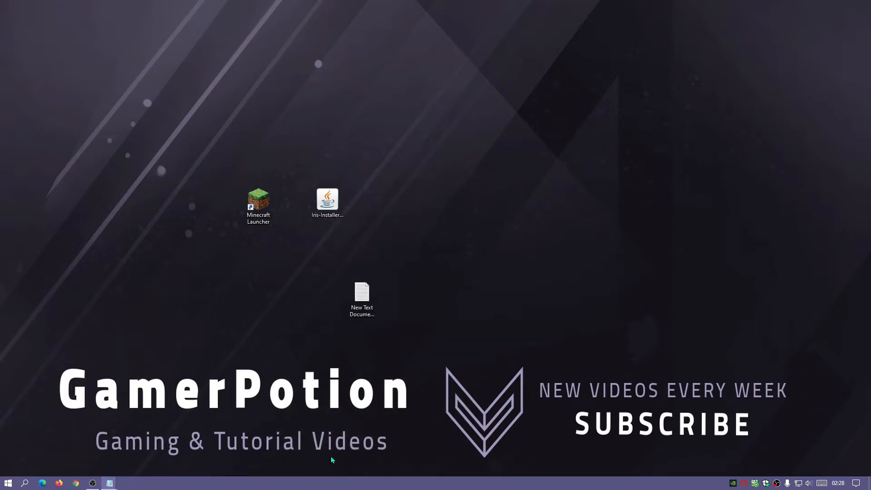
# In File Explorer, go to the copied Minecraft install folder
pyautogui.click(126, 483)
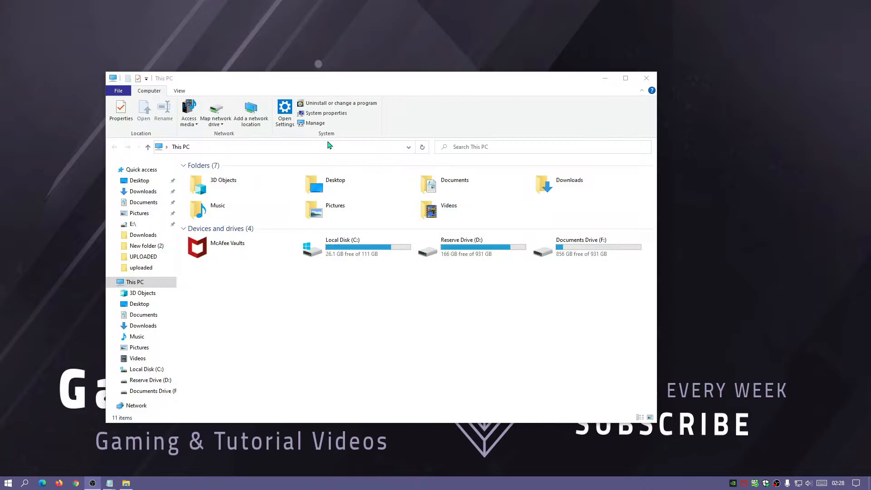
pyautogui.rightClick(278, 147)
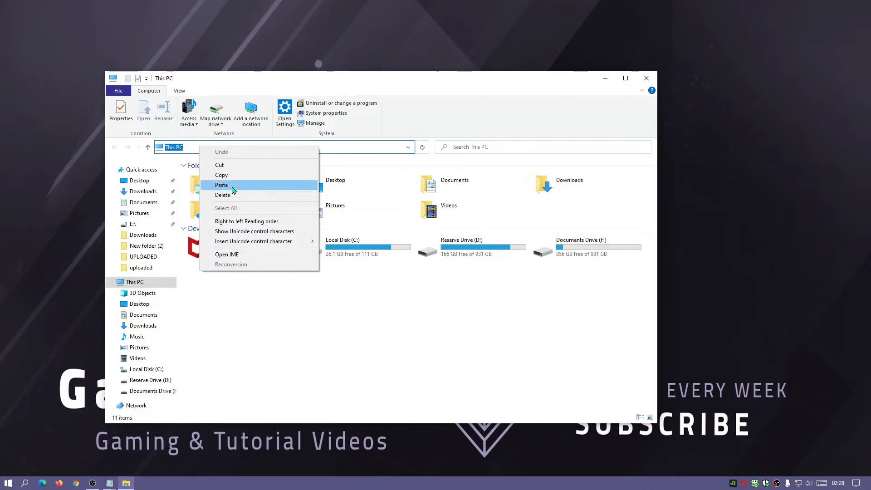
pyautogui.click(221, 185)
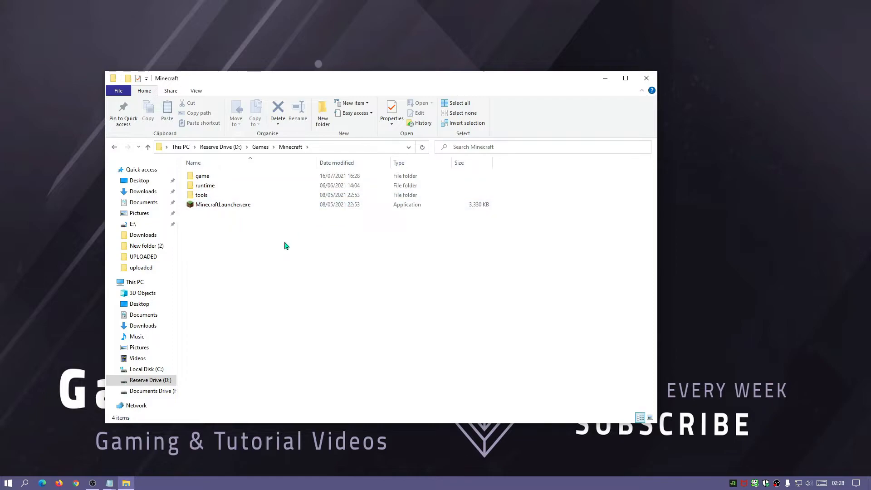
pyautogui.moveTo(223, 204)
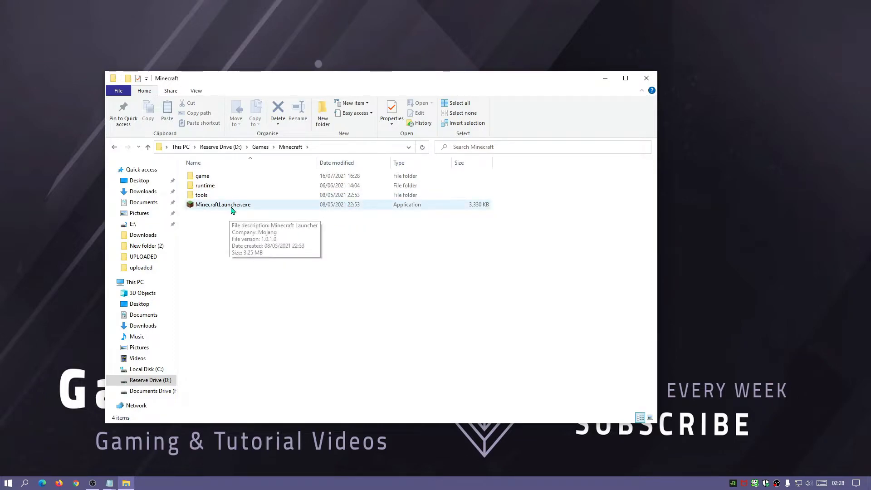
pyautogui.moveTo(253, 210)
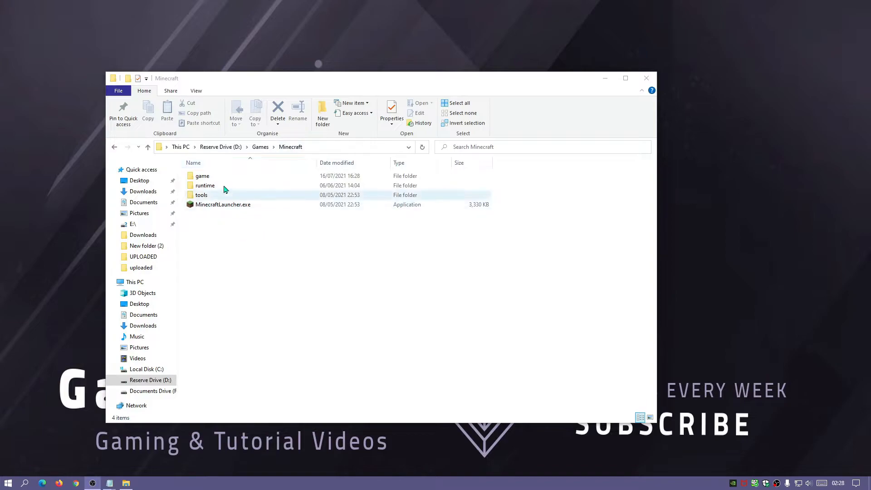
pyautogui.click(223, 204)
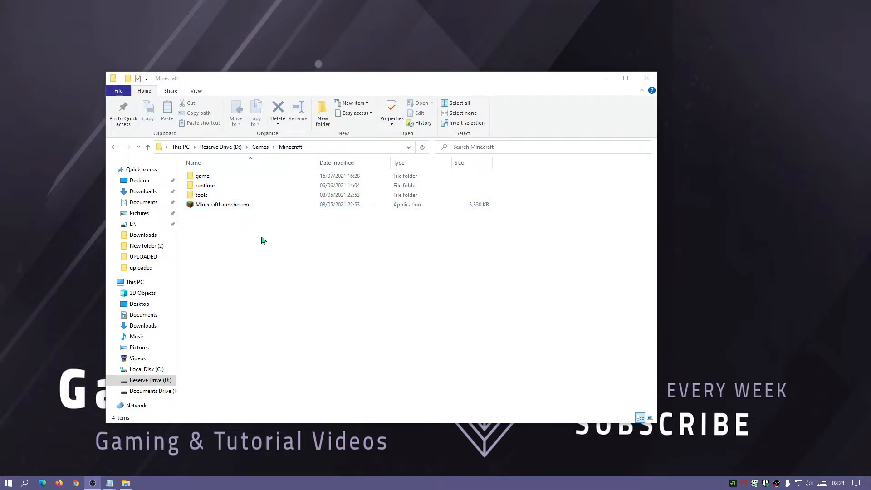
pyautogui.moveTo(235, 216)
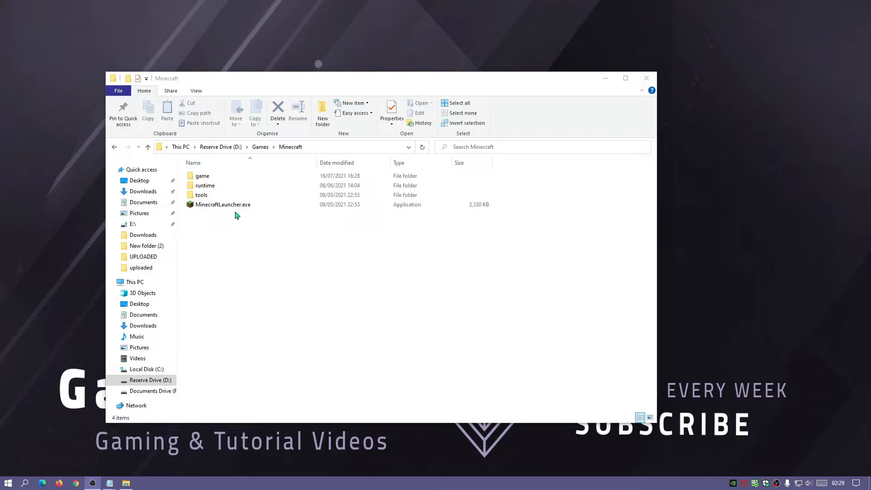
# Browse through runtime, java-runtime-alpha, windows-x64 and java-runtime-alpha to find java.exe
pyautogui.click(205, 186)
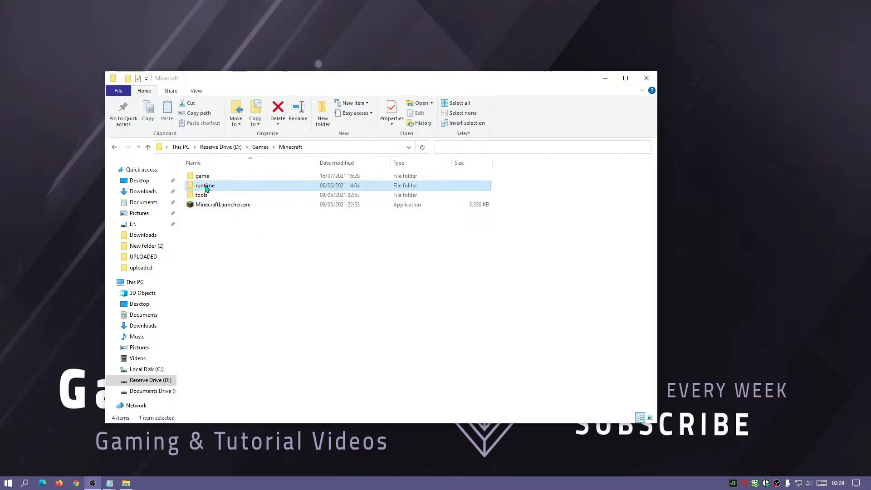
pyautogui.doubleClick(204, 185)
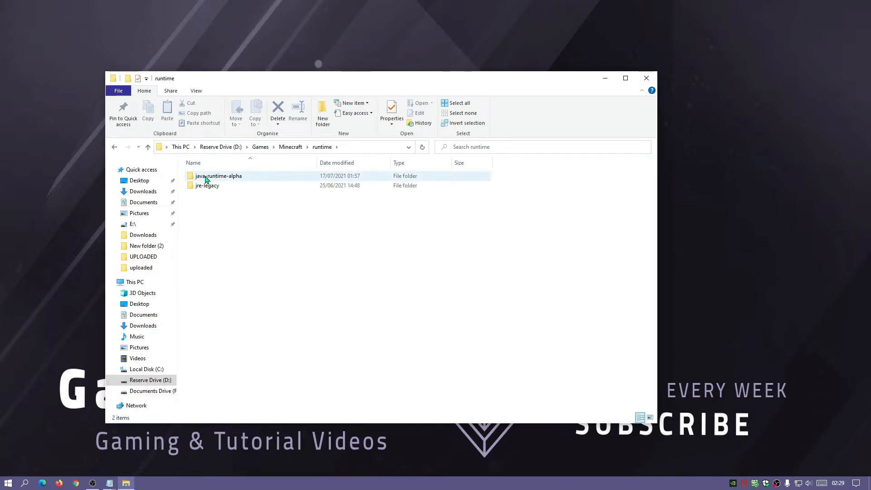
pyautogui.doubleClick(218, 176)
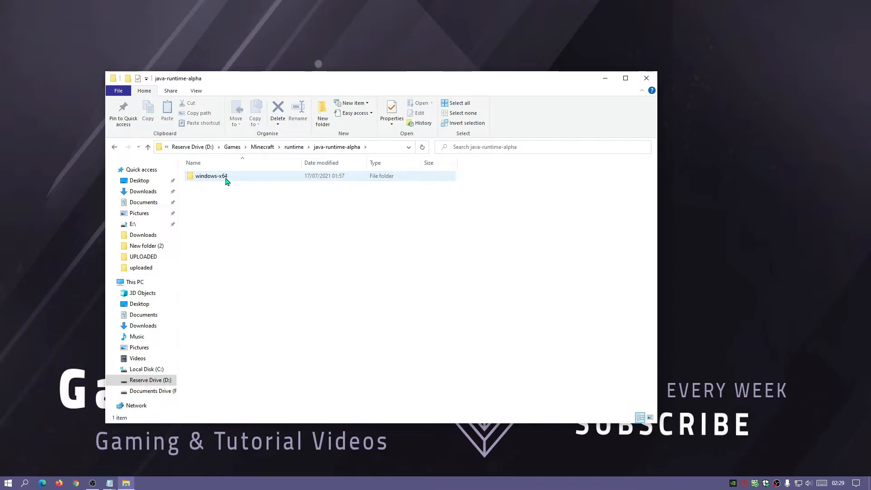
pyautogui.doubleClick(211, 176)
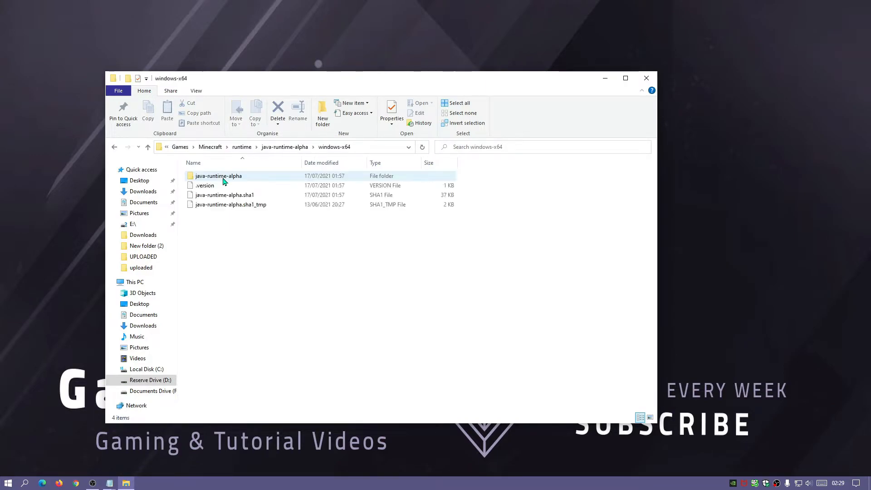
pyautogui.click(218, 175)
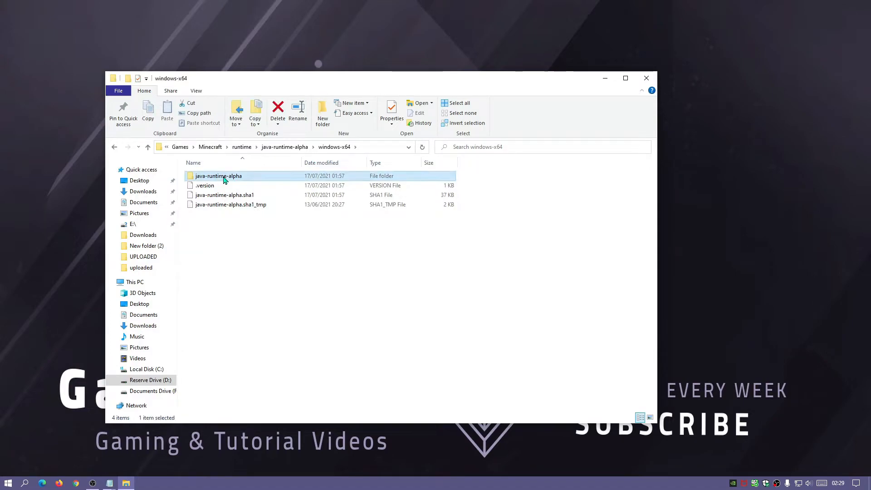
pyautogui.doubleClick(218, 175)
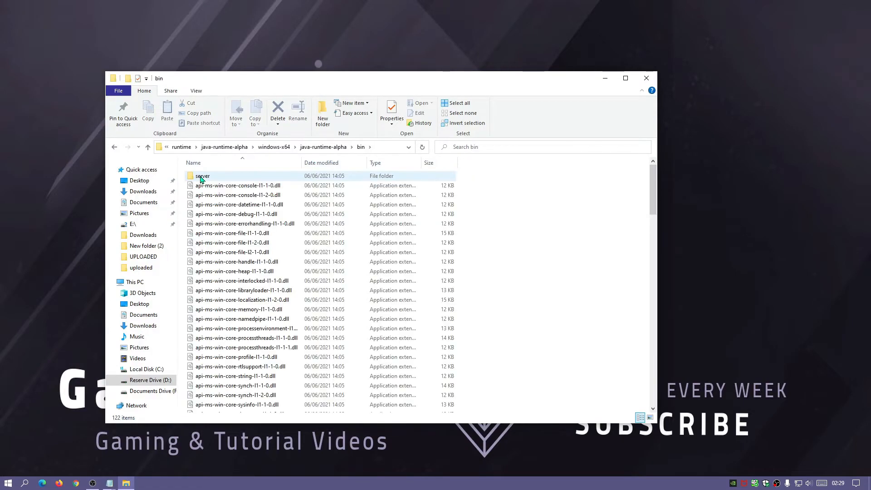
pyautogui.scroll(-3)
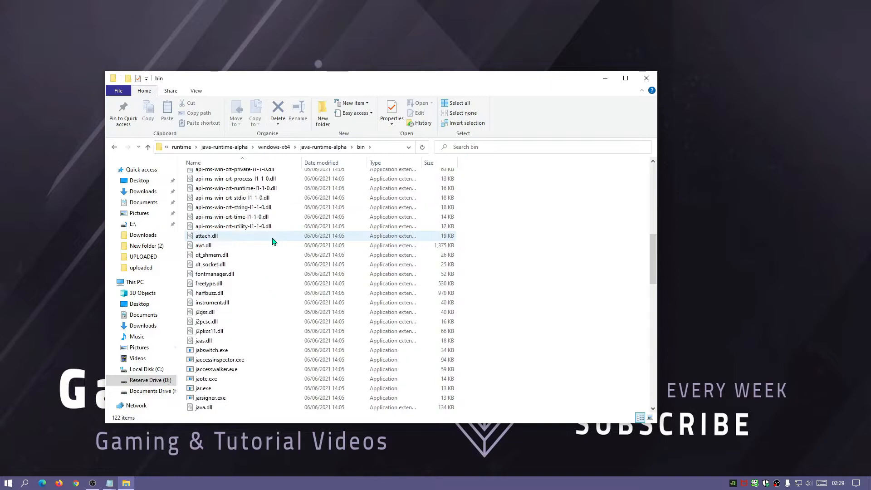
pyautogui.scroll(-3)
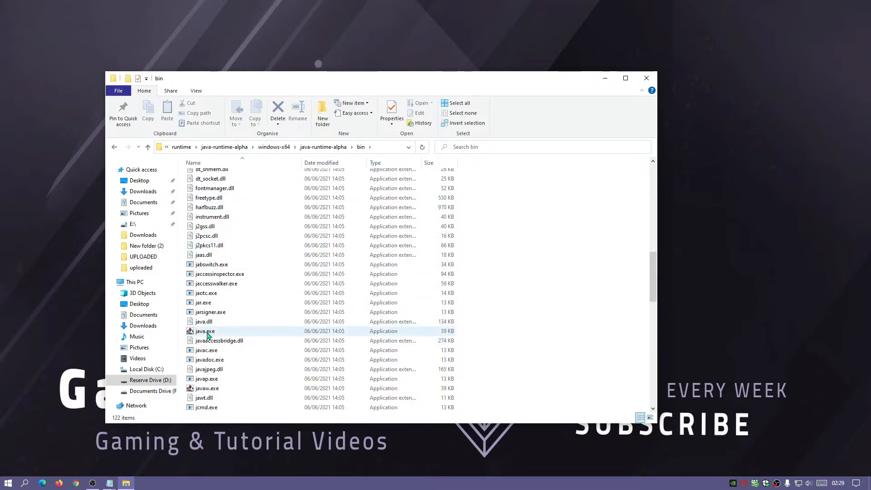
pyautogui.moveTo(205, 332)
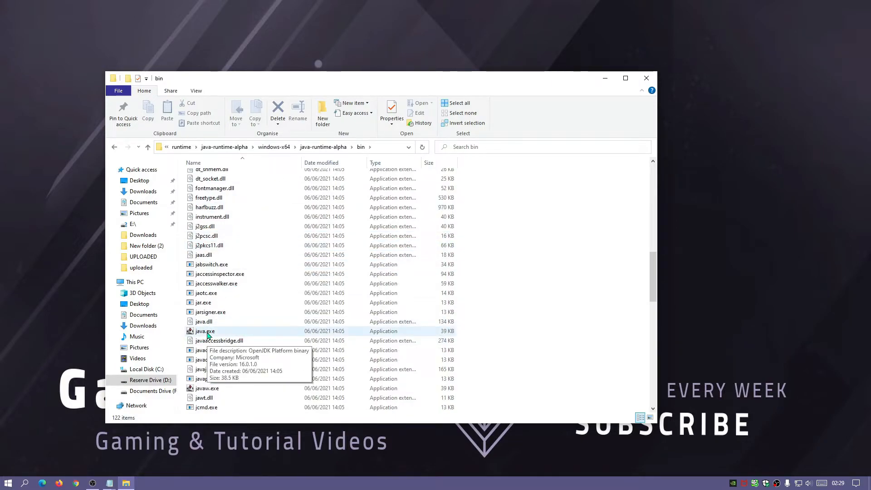
pyautogui.moveTo(581, 299)
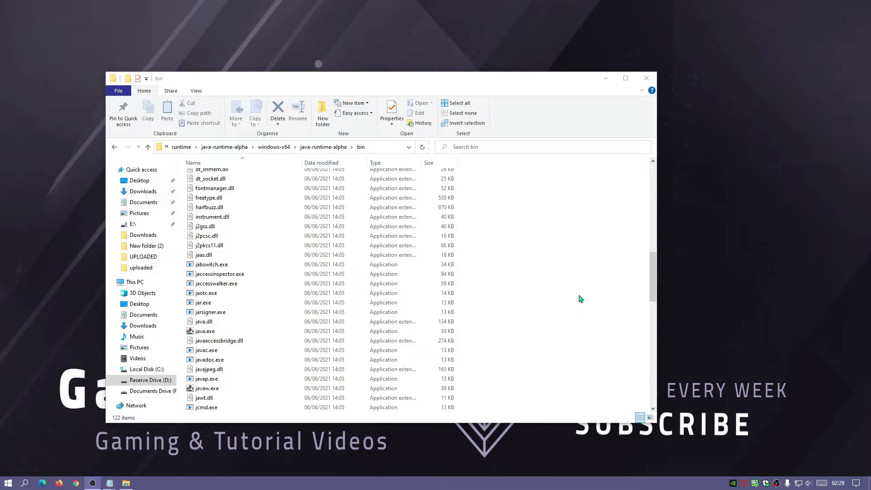
# Copy java.exe's full Location path from its Properties dialog
pyautogui.rightClick(205, 331)
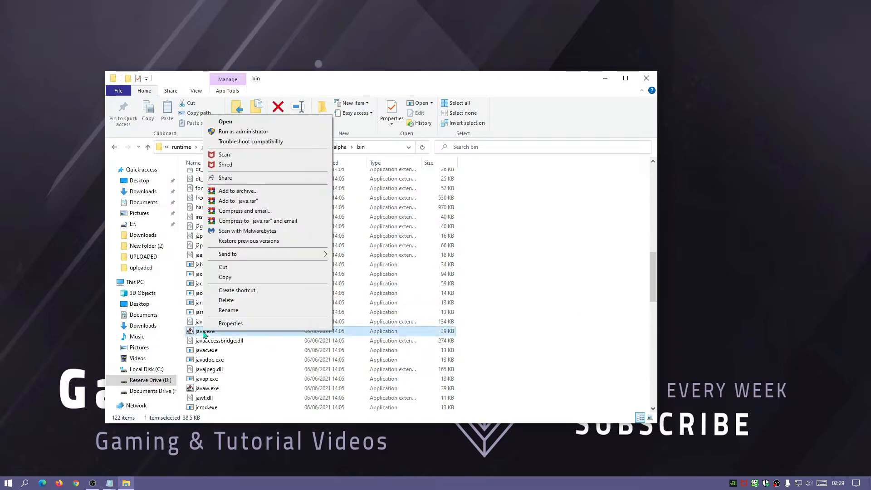
pyautogui.click(230, 323)
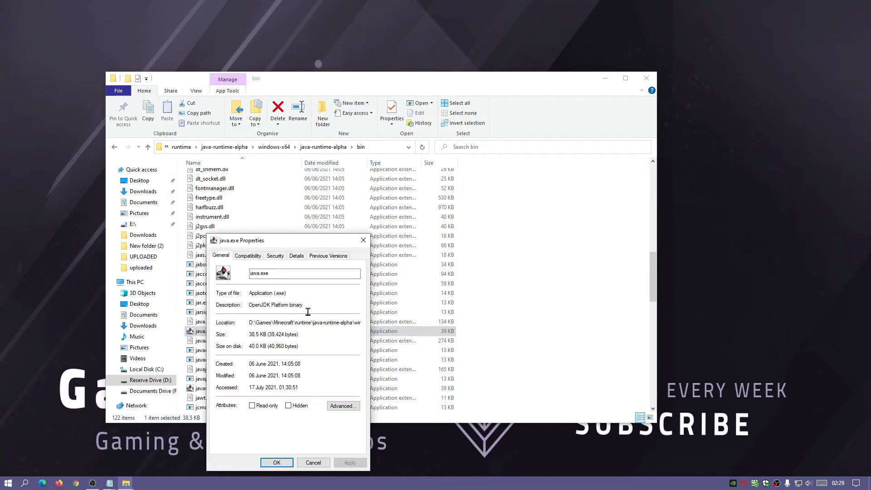
pyautogui.tripleClick(304, 322)
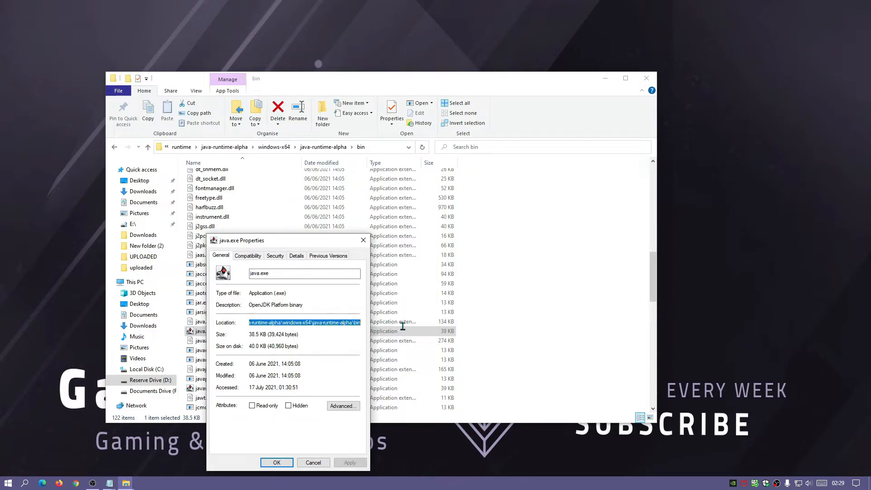
pyautogui.rightClick(304, 322)
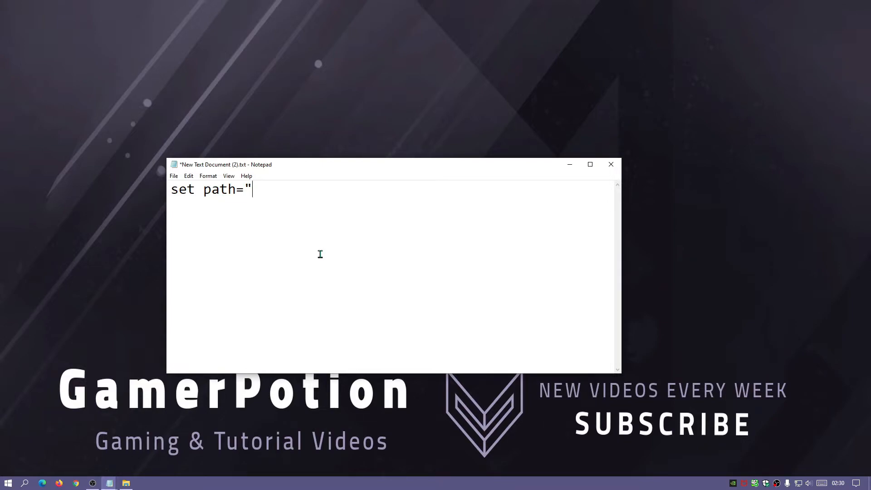
# Paste the Java bin folder path after set path=" and close the quote
pyautogui.rightClick(320, 255)
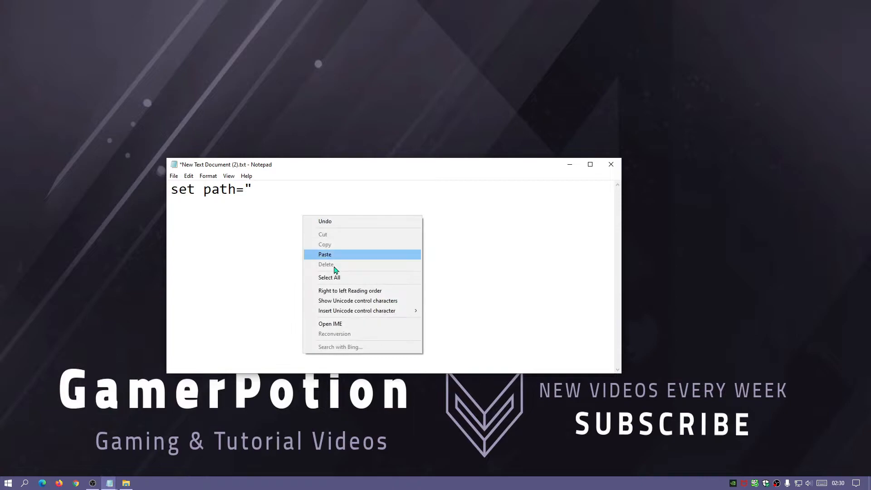
pyautogui.click(324, 254)
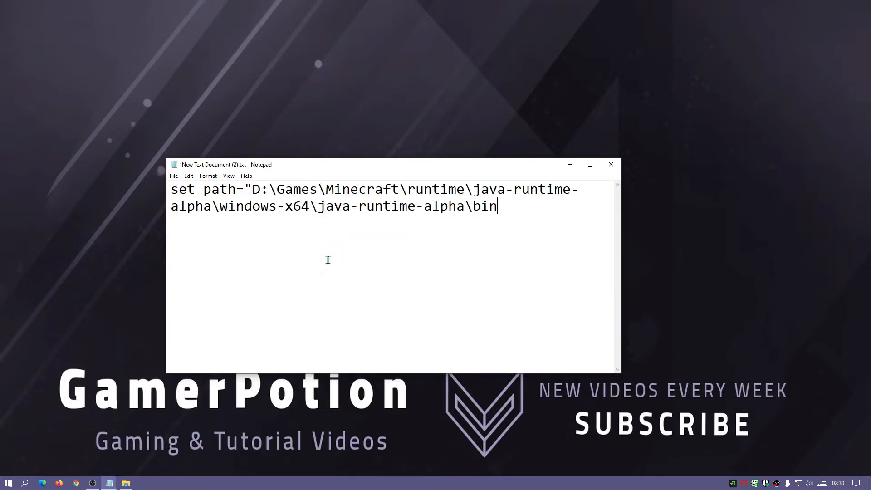
pyautogui.write('"')
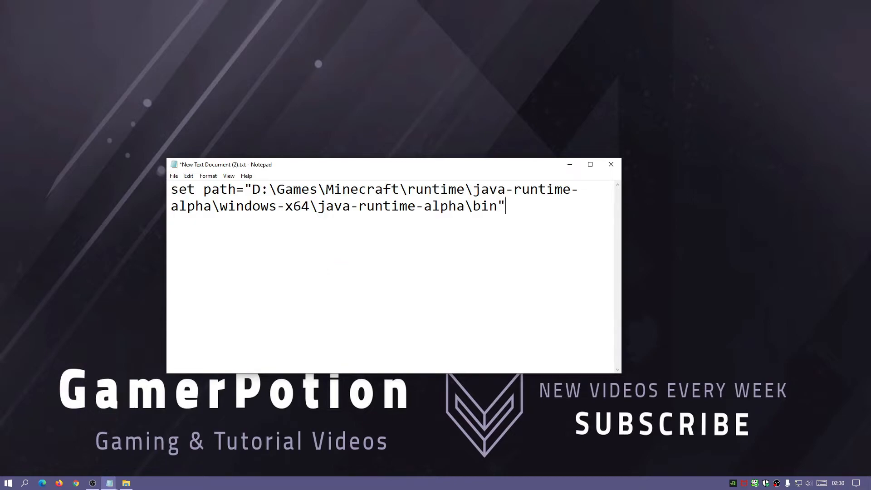
pyautogui.moveTo(356, 250)
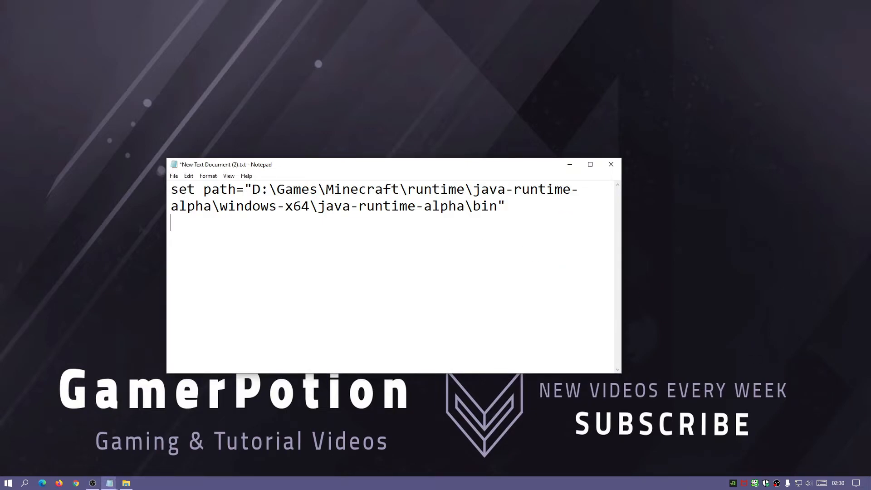
# Type java.exe -jar and check the installer's name, Iris-Installer-1.1.1.jar, in Properties
pyautogui.write('java.ex')
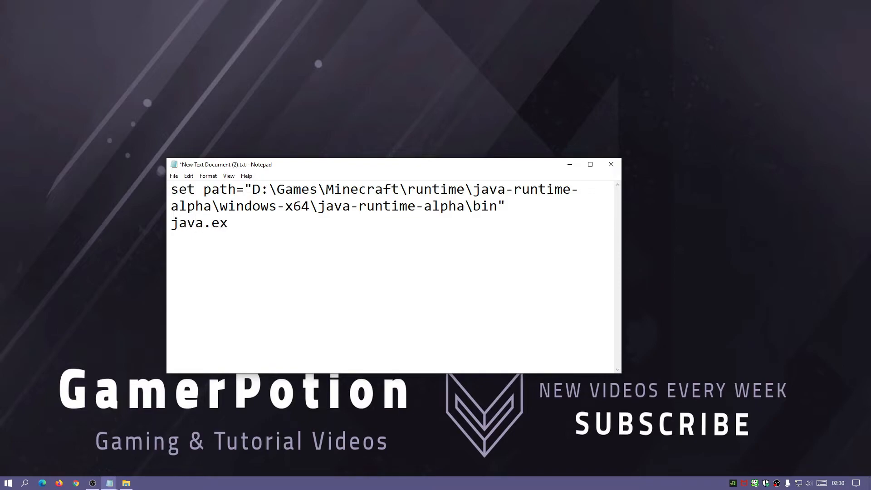
pyautogui.write('e')
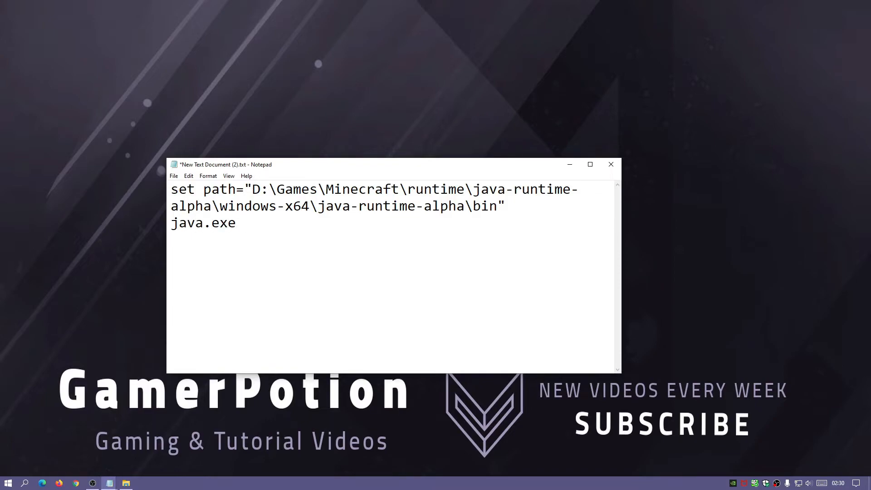
pyautogui.write('-jar')
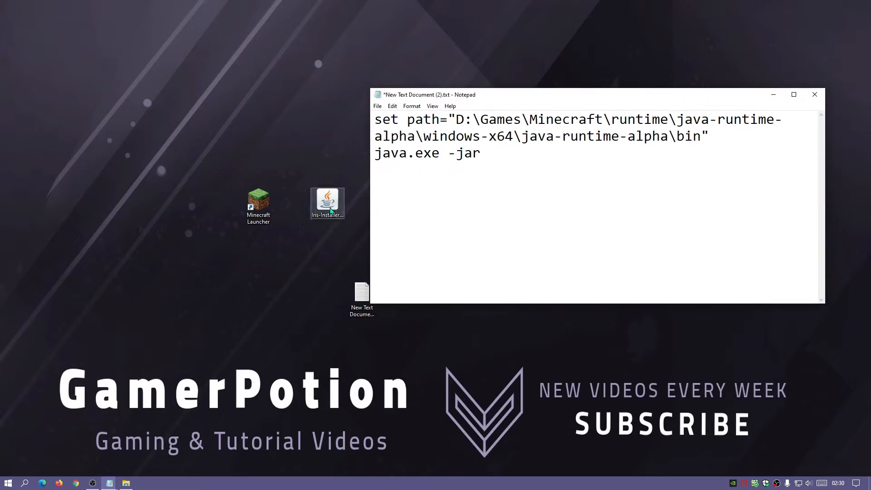
pyautogui.click(327, 202)
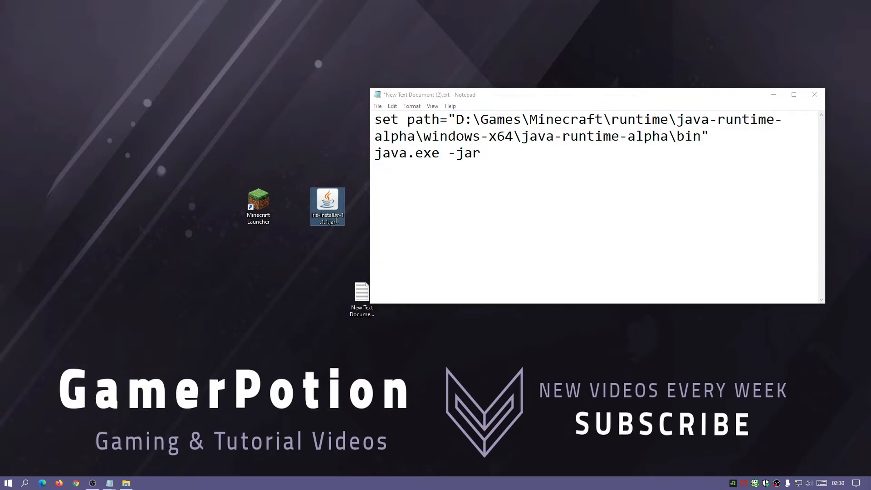
pyautogui.click(327, 206)
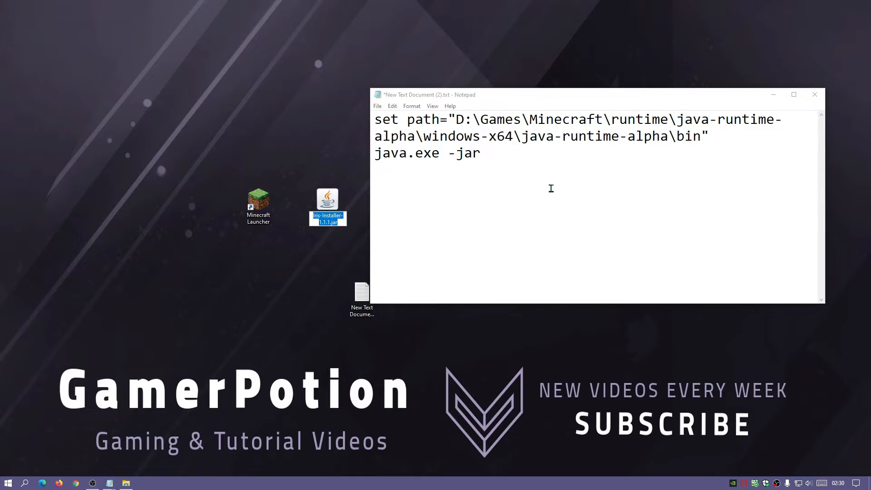
pyautogui.rightClick(327, 202)
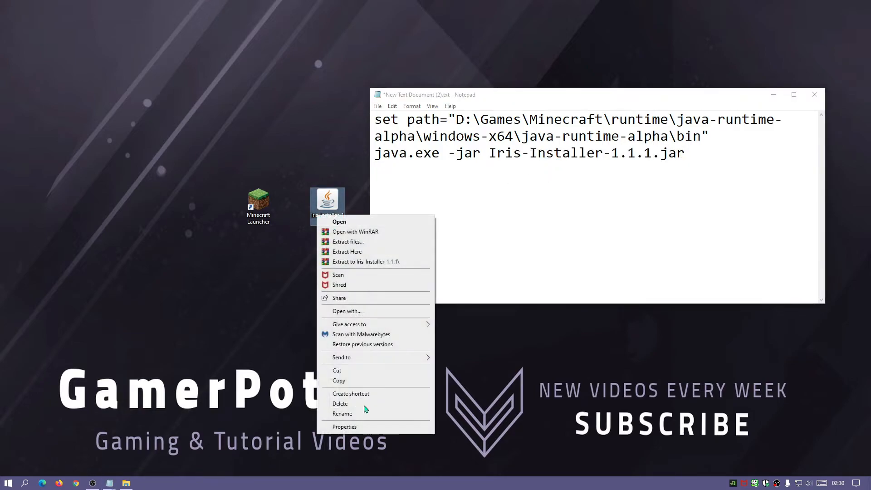
pyautogui.click(344, 427)
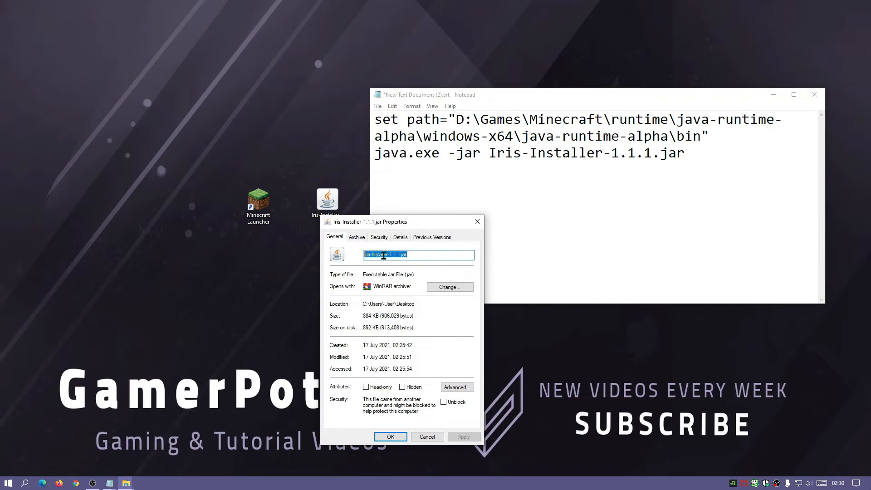
pyautogui.moveTo(477, 222)
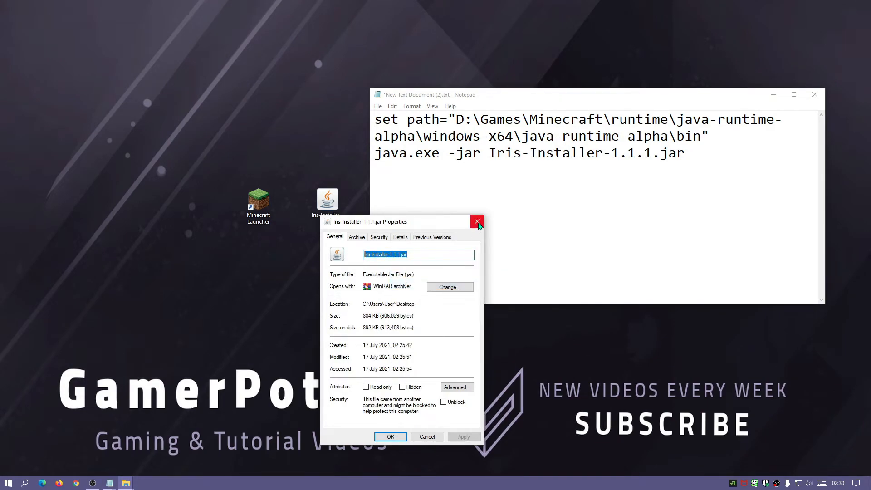
pyautogui.click(477, 222)
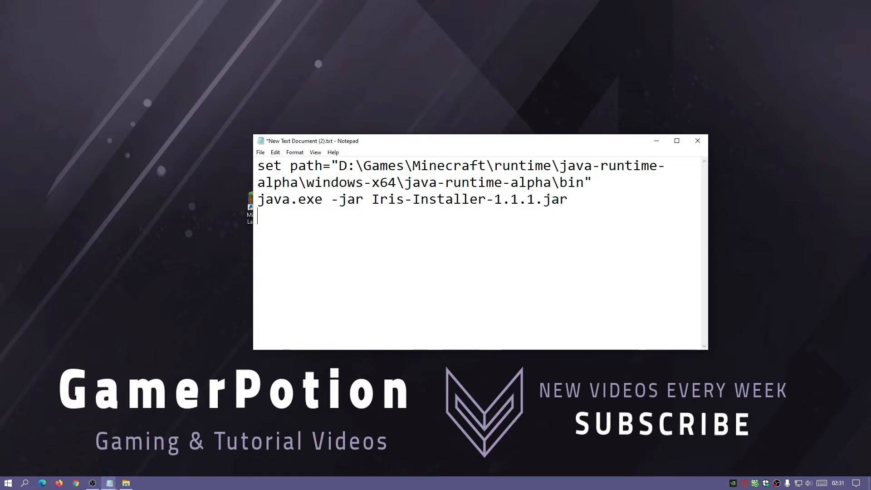
# Type 'pause' as the script's last line
pyautogui.write('pause')
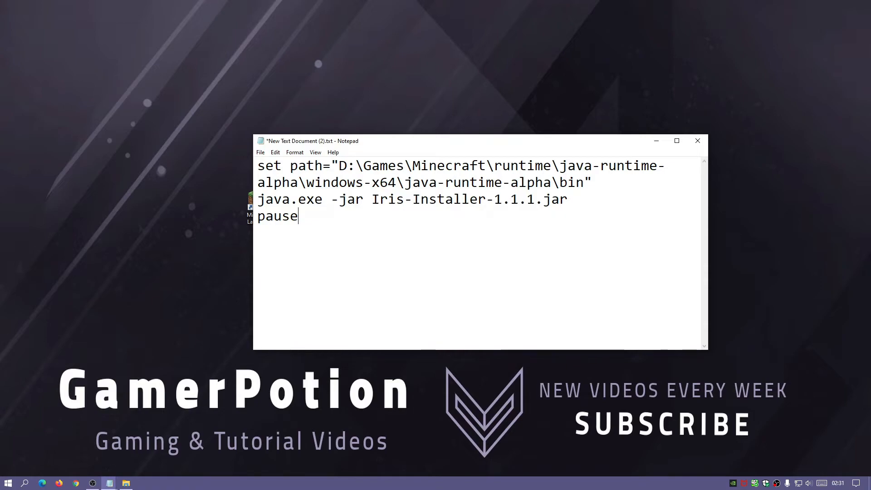
pyautogui.click(260, 152)
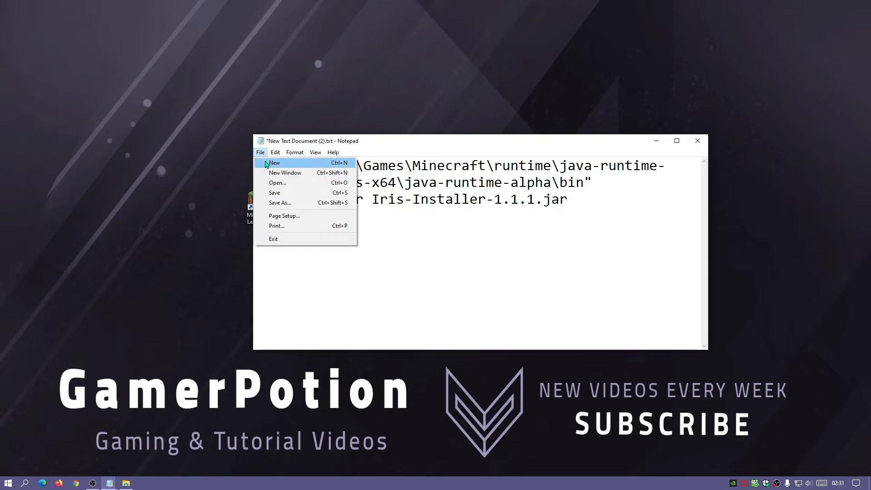
# Save As 'jar installer.bat' on the desktop, then close the Notepad window
pyautogui.click(280, 203)
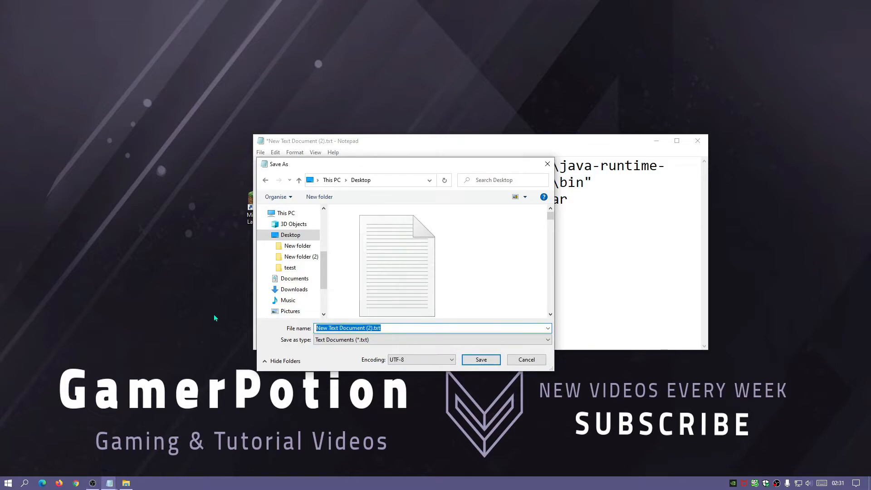
pyautogui.write('jar installer')
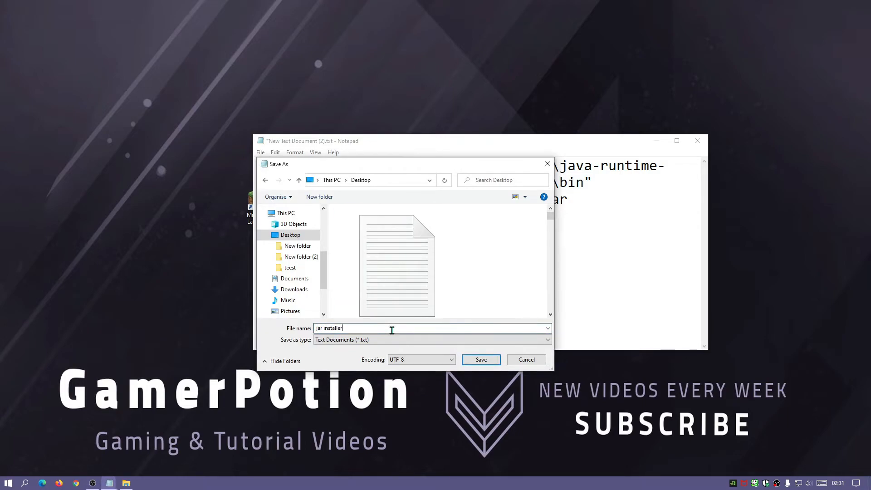
pyautogui.write('.')
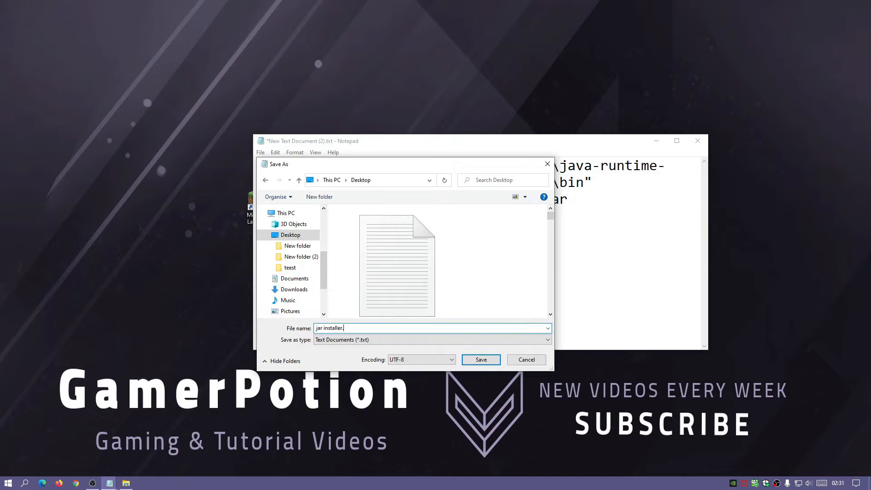
pyautogui.write('bat')
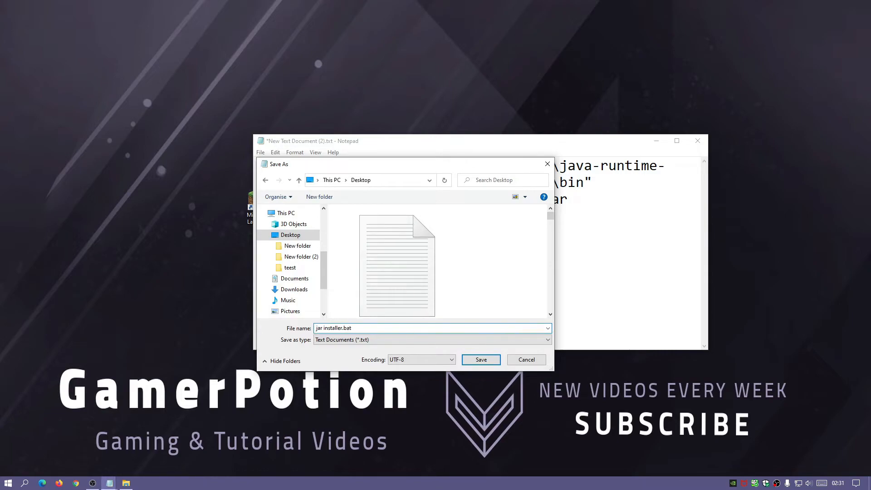
pyautogui.click(480, 359)
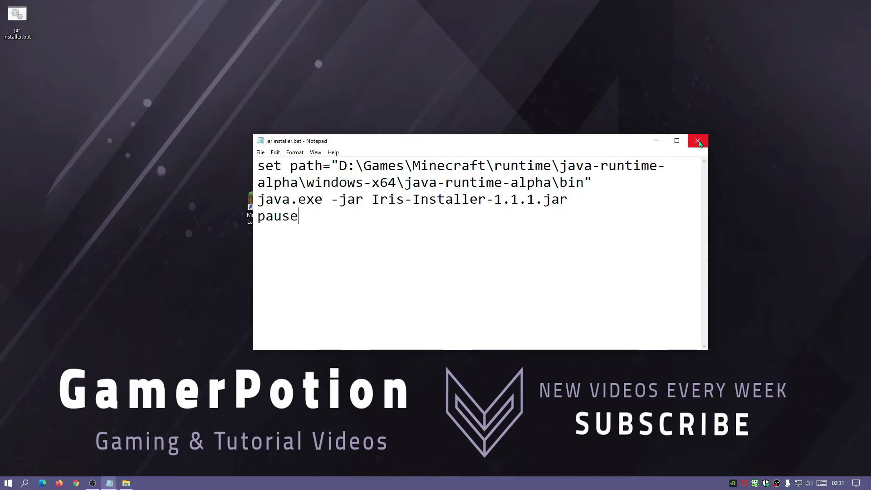
pyautogui.click(698, 141)
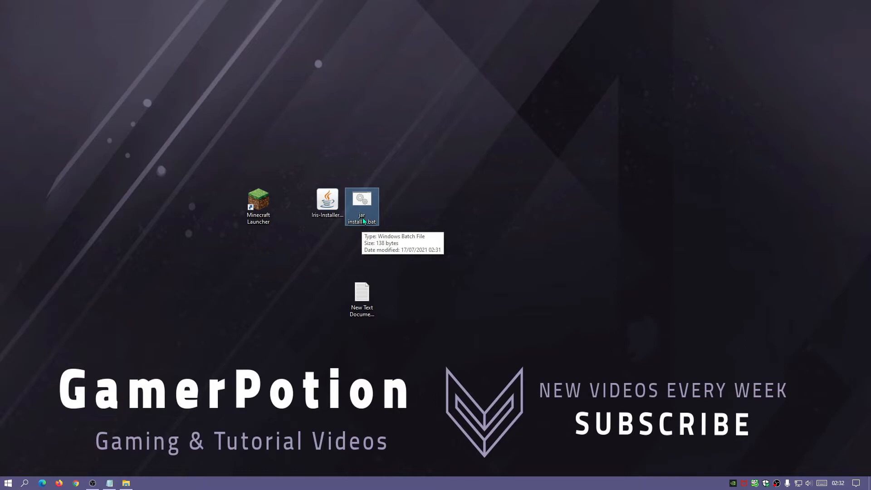
# Open 'jar installer.bat' from the desktop to start the Iris Installer
pyautogui.rightClick(362, 206)
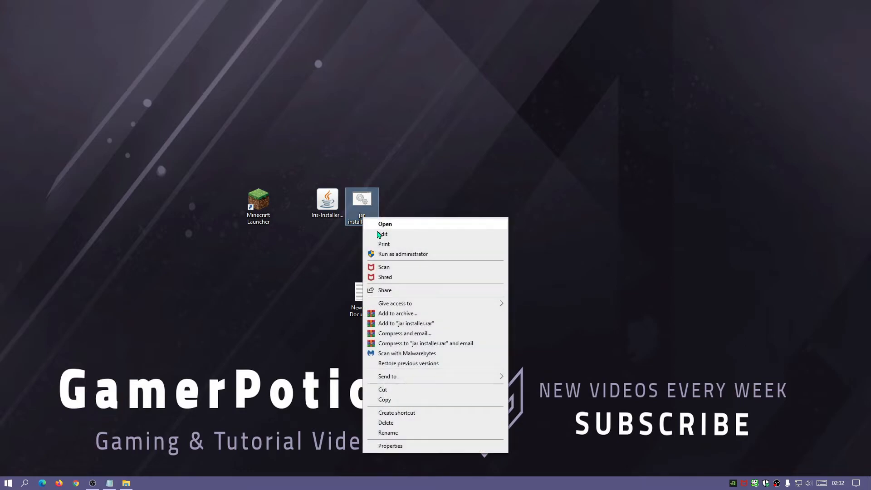
pyautogui.click(383, 234)
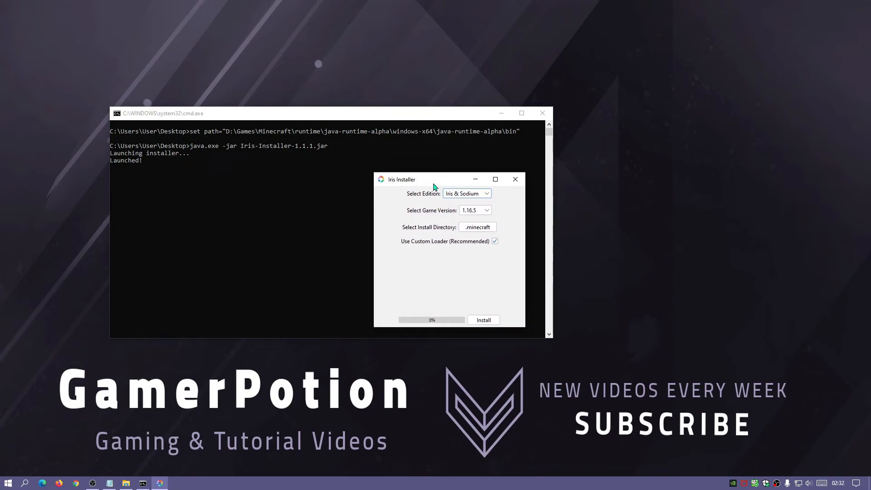
pyautogui.moveTo(438, 223)
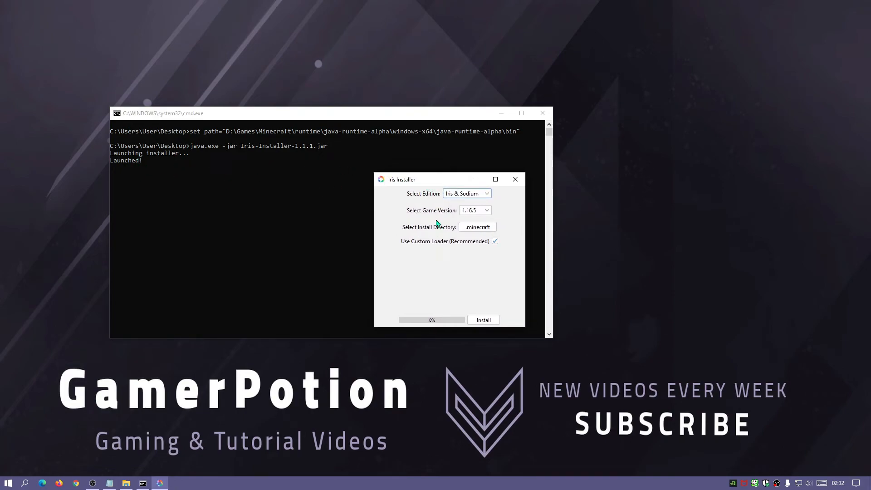
# Select game version 1.17.1 and install Iris & Sodium
pyautogui.click(474, 210)
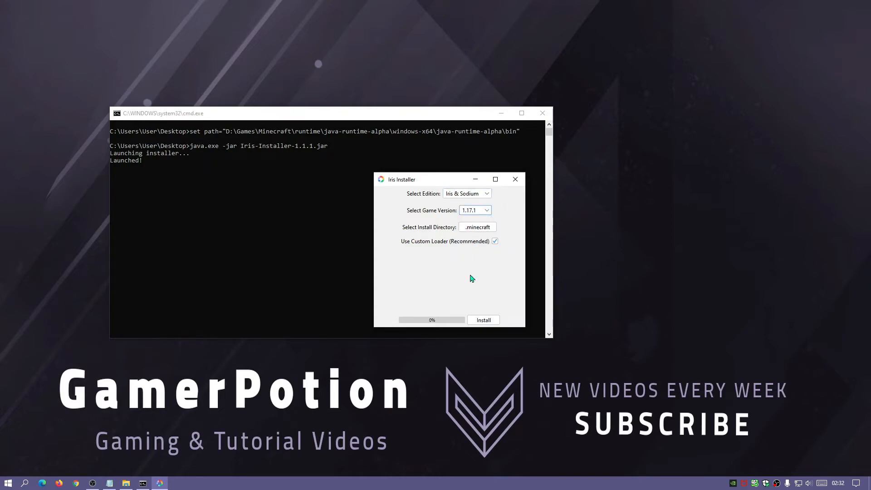
pyautogui.click(483, 320)
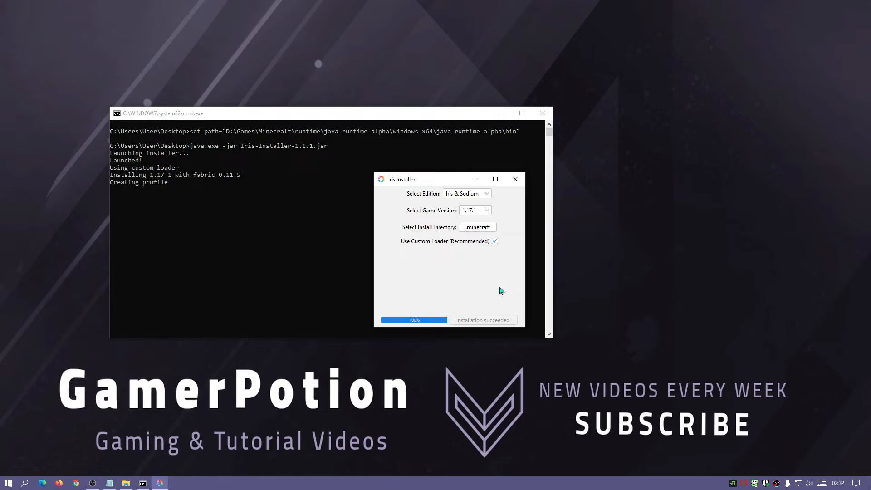
pyautogui.moveTo(483, 316)
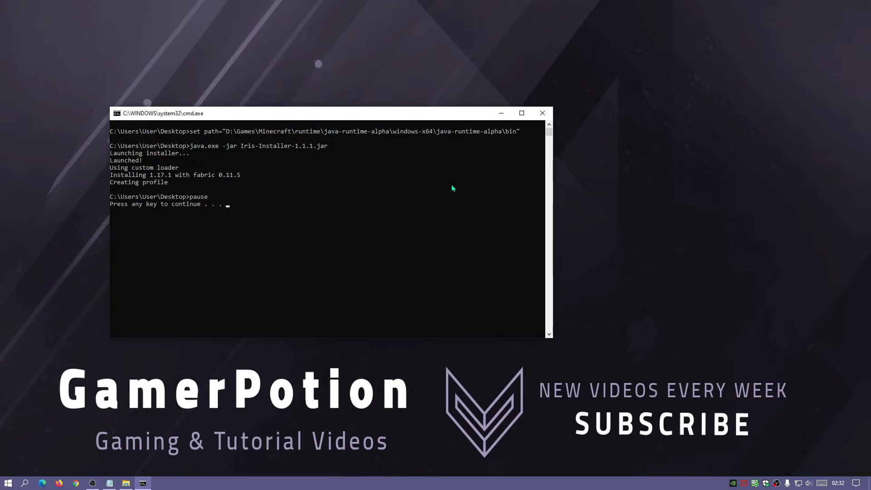
pyautogui.moveTo(256, 212)
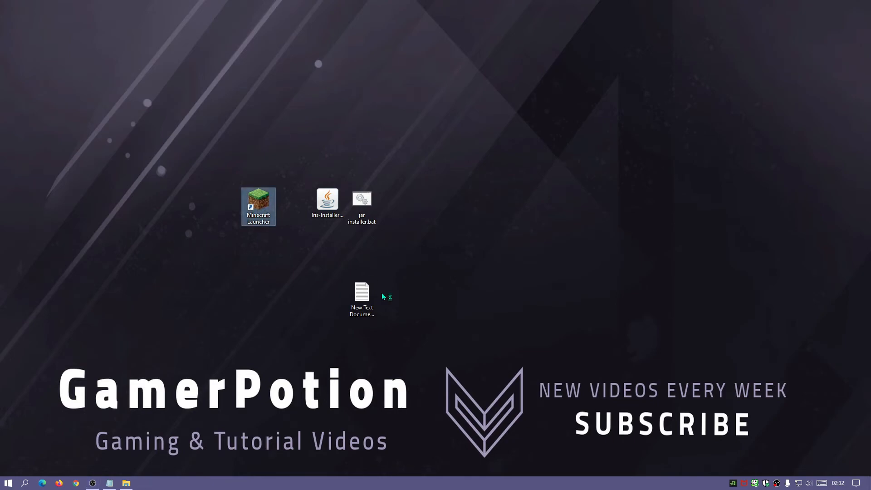
# Start the Minecraft Launcher with the Iris & Sodium installation selected
pyautogui.doubleClick(258, 204)
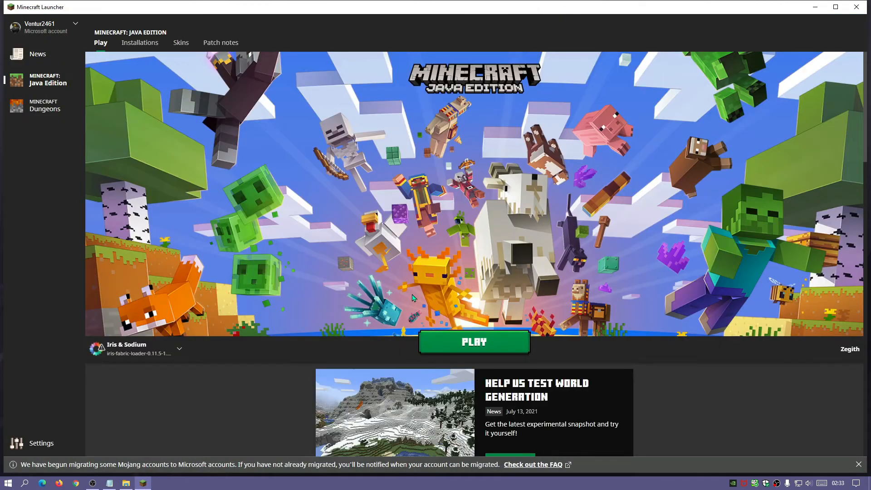
pyautogui.moveTo(116, 350)
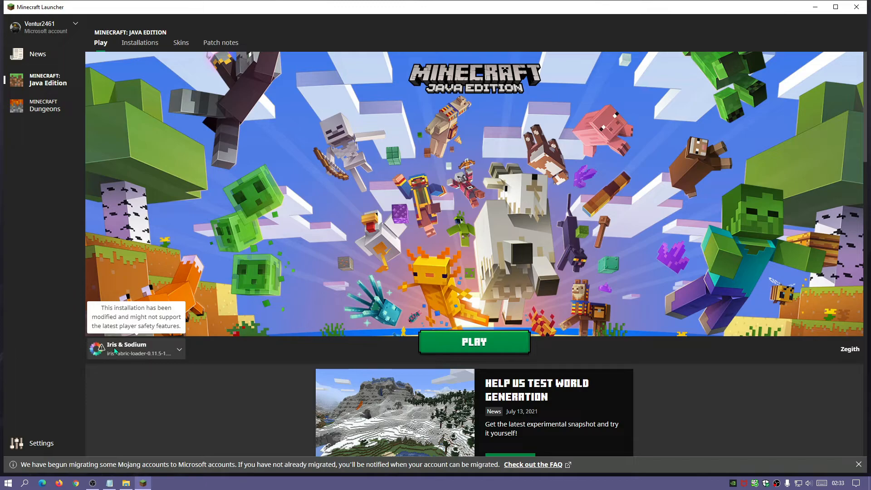
pyautogui.click(179, 349)
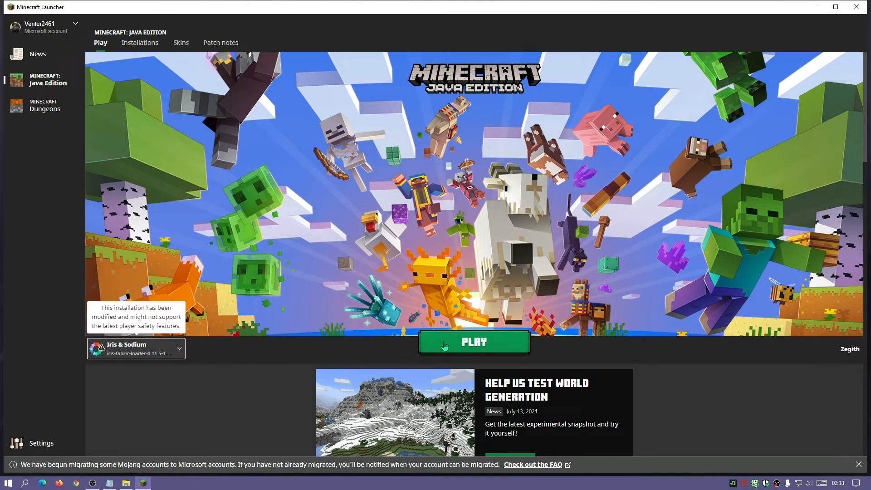
pyautogui.moveTo(505, 364)
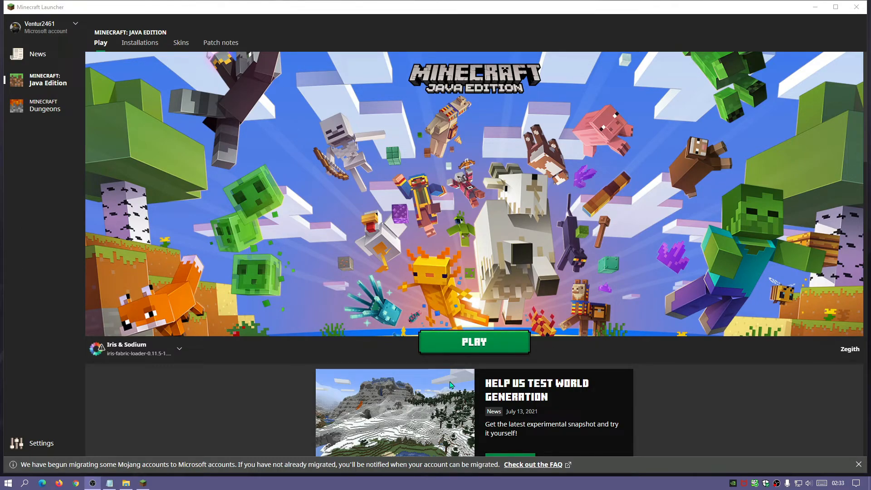
pyautogui.moveTo(813, 55)
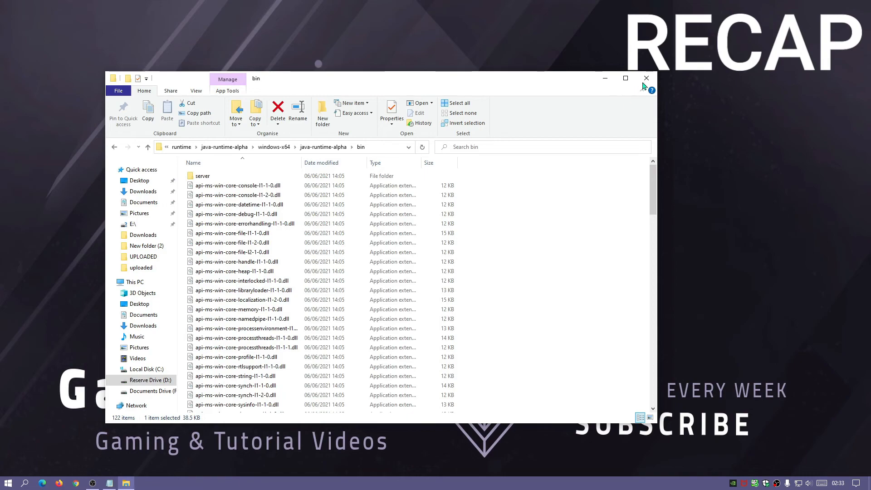
# Open the Minecraft Launcher shortcut's file location and go to the Minecraft install folder
pyautogui.rightClick(258, 206)
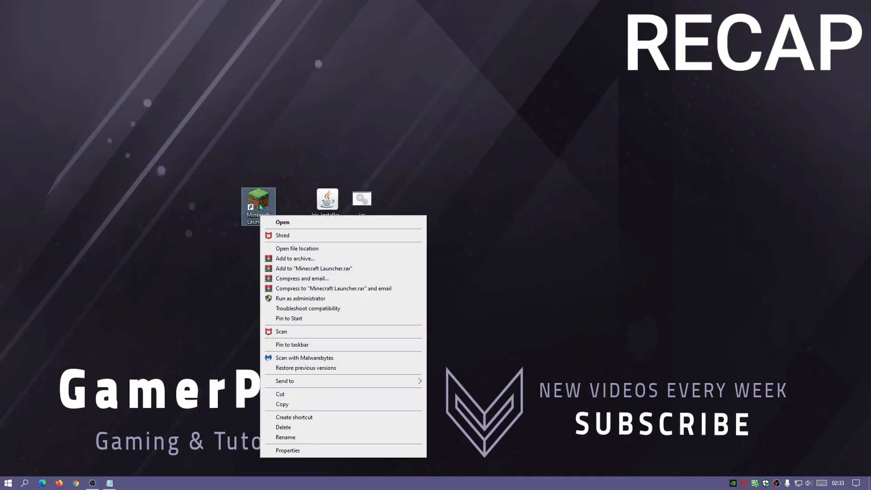
pyautogui.click(288, 450)
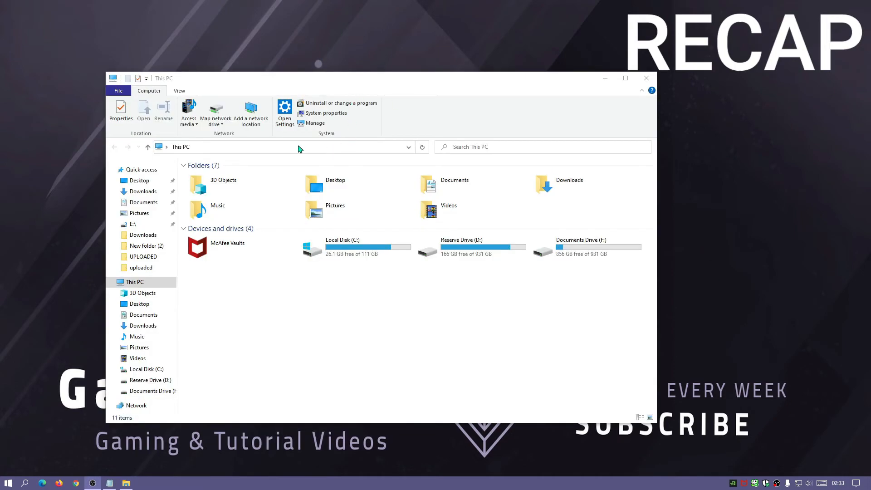
pyautogui.click(278, 147)
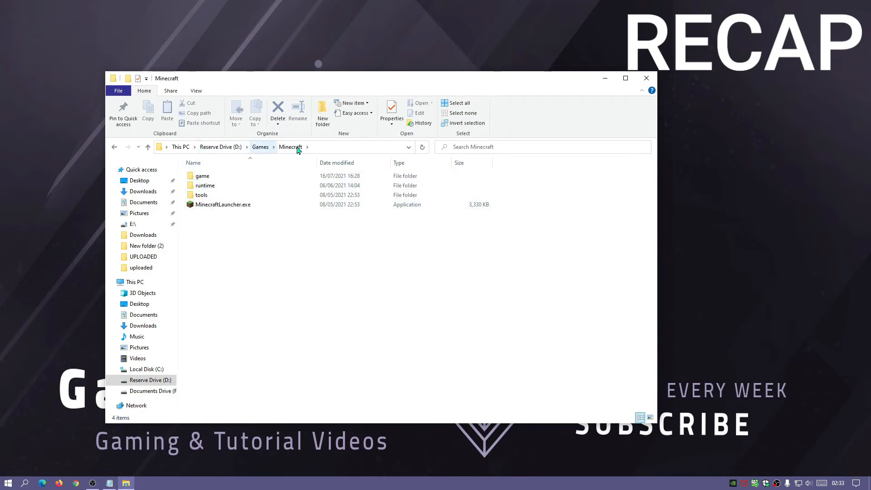
pyautogui.click(223, 205)
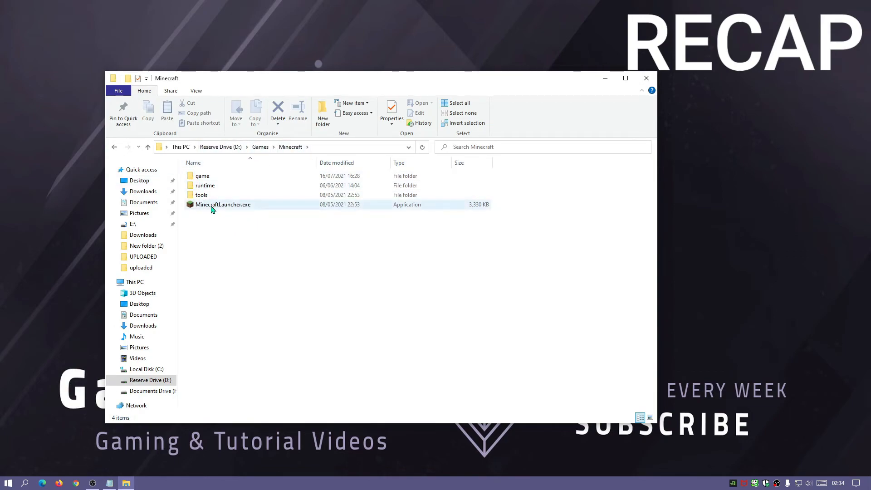
pyautogui.moveTo(256, 208)
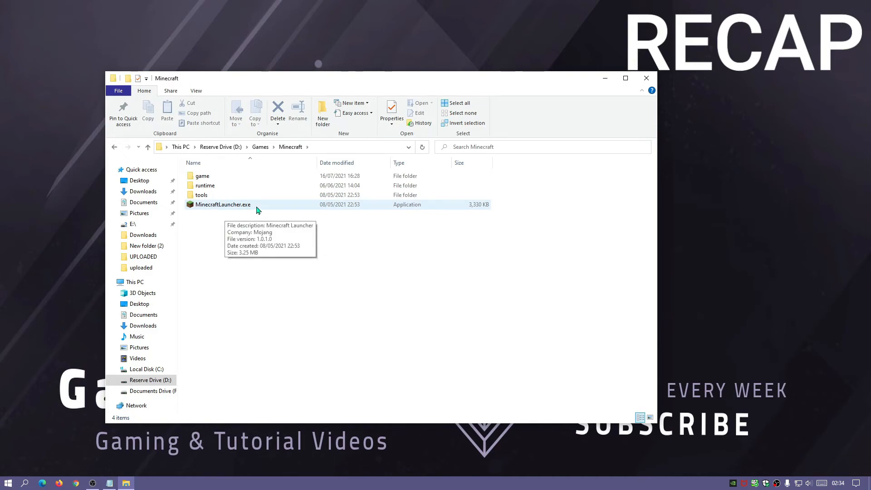
# Browse runtime > java-runtime-alpha > windows-x64 > bin and select java.exe's location in Properties
pyautogui.doubleClick(205, 185)
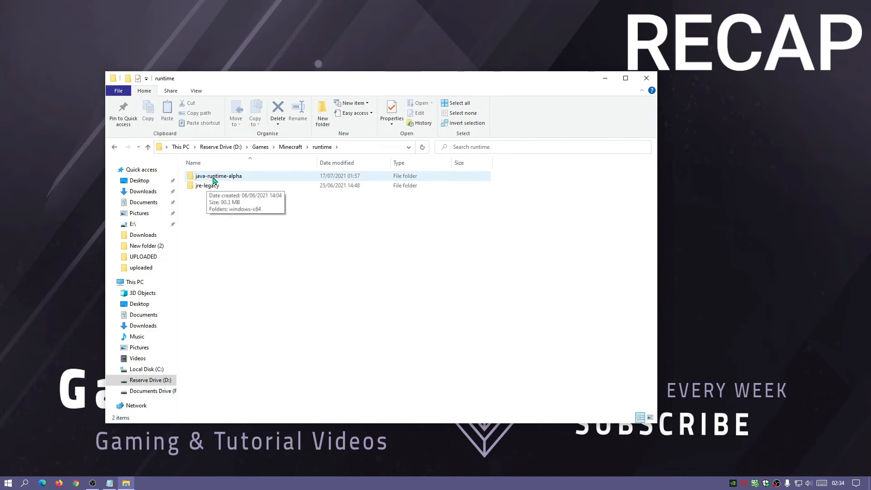
pyautogui.doubleClick(218, 176)
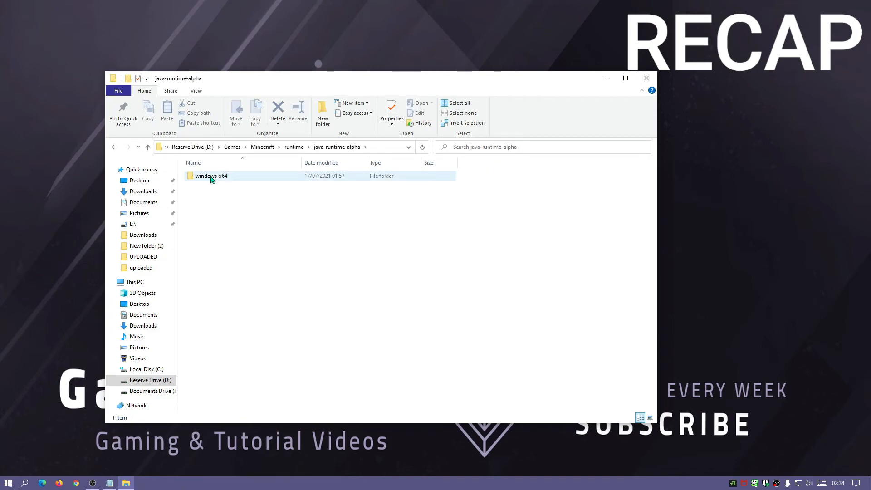
pyautogui.doubleClick(211, 176)
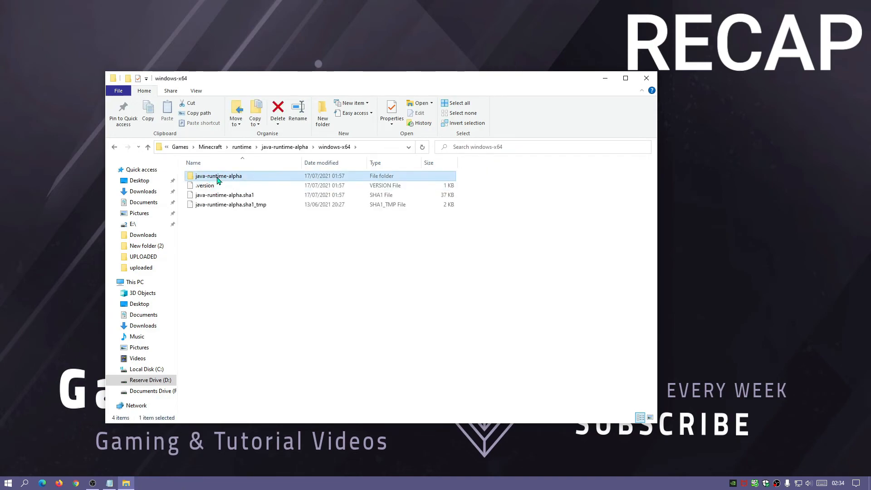
pyautogui.doubleClick(218, 175)
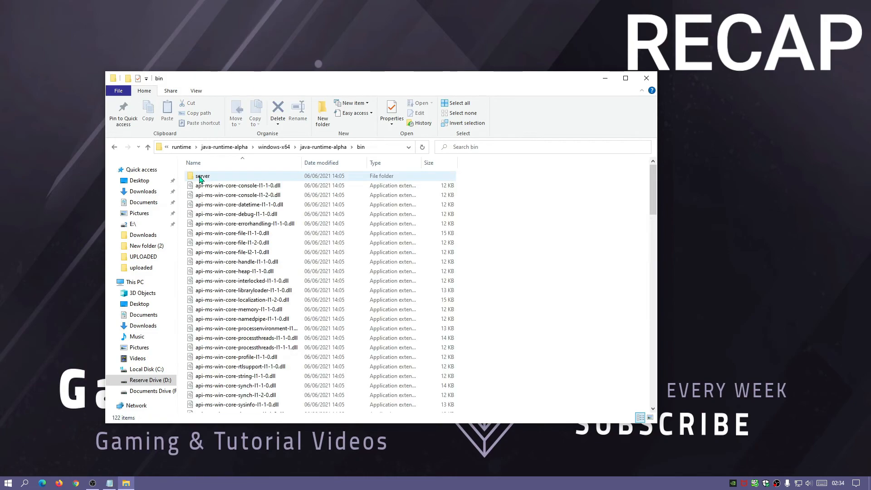
pyautogui.scroll(-3)
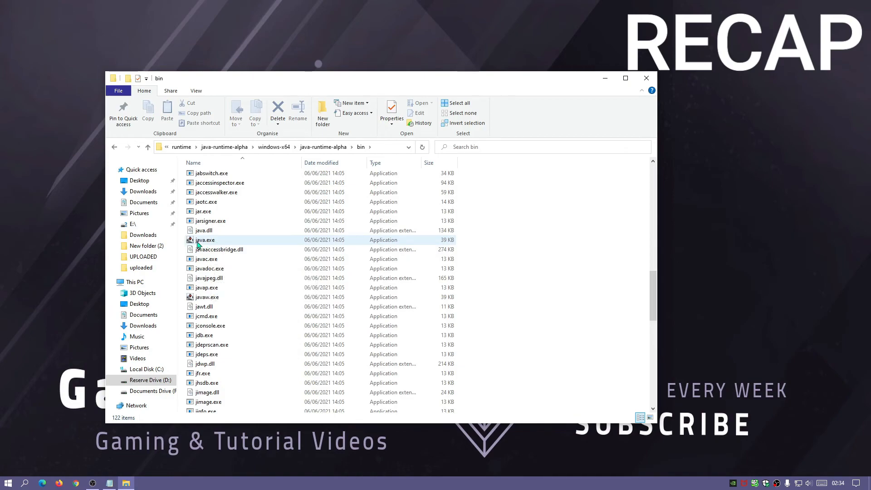
pyautogui.click(391, 111)
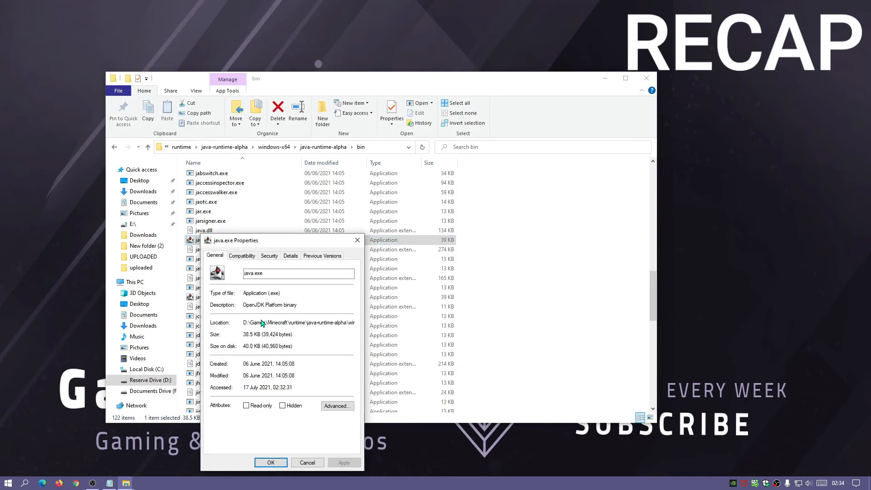
pyautogui.tripleClick(299, 322)
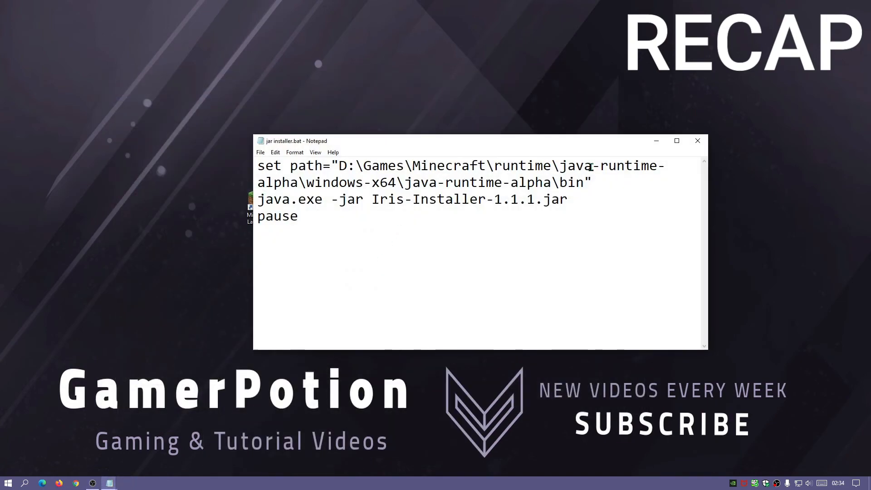
# Replace Iris-Installer-1.1.1 after -jar in jar installer.bat with forge
pyautogui.moveTo(341, 166); pyautogui.dragTo(584, 183)
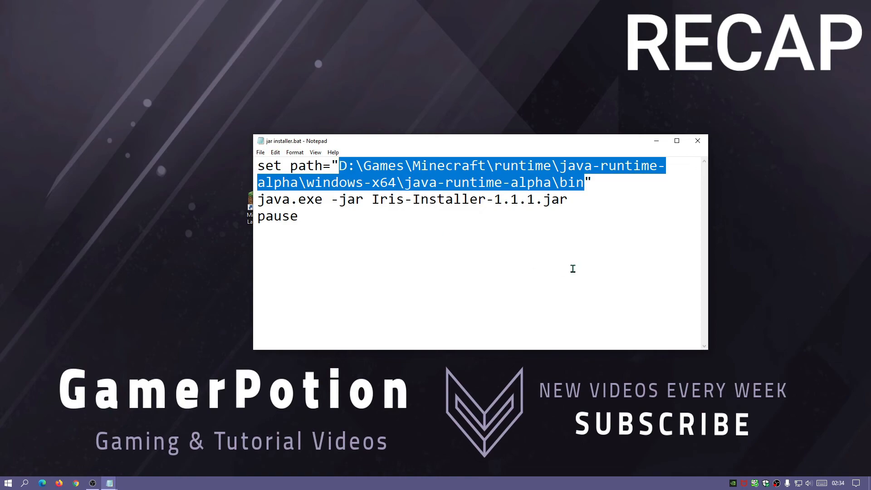
pyautogui.moveTo(378, 210)
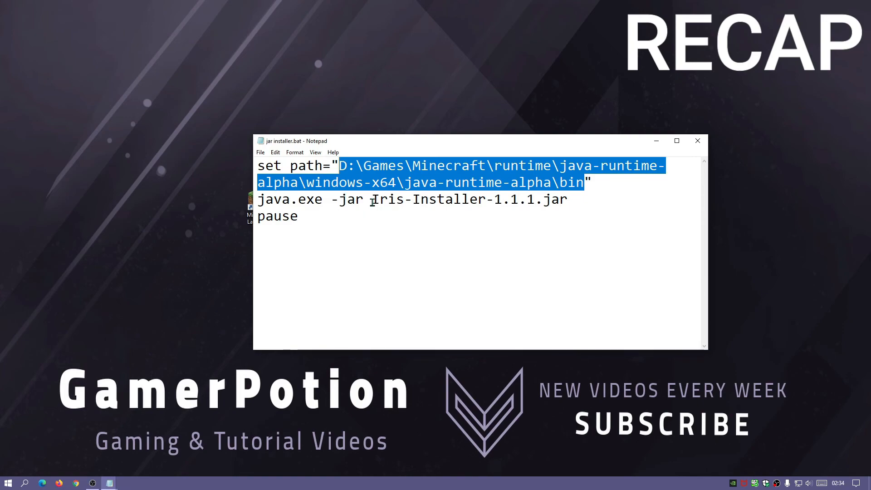
pyautogui.doubleClick(452, 198)
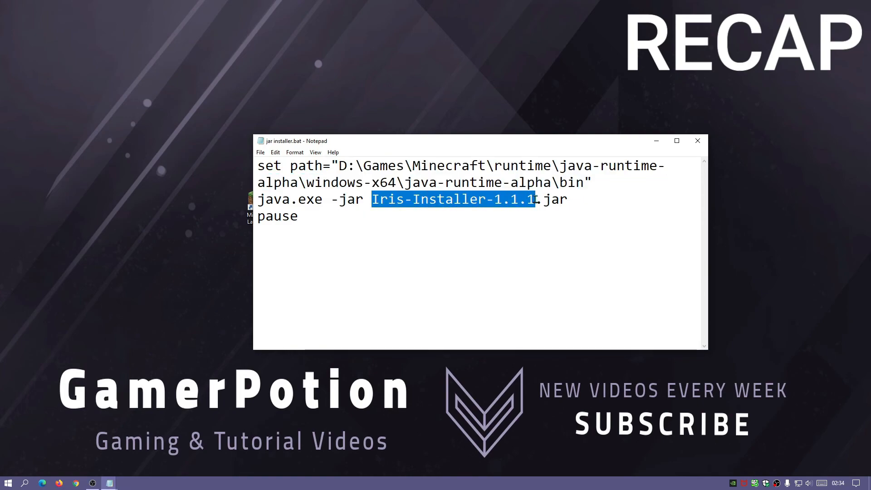
pyautogui.write('optifinev')
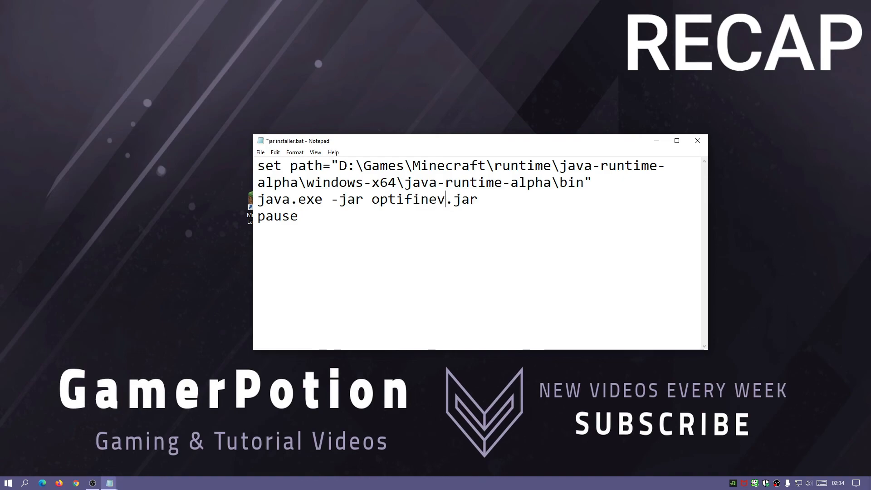
pyautogui.write('er')
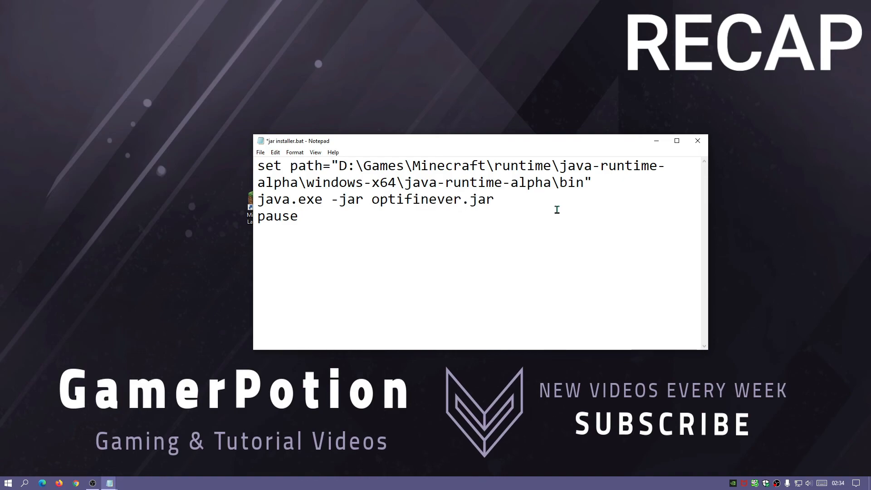
pyautogui.write('for')
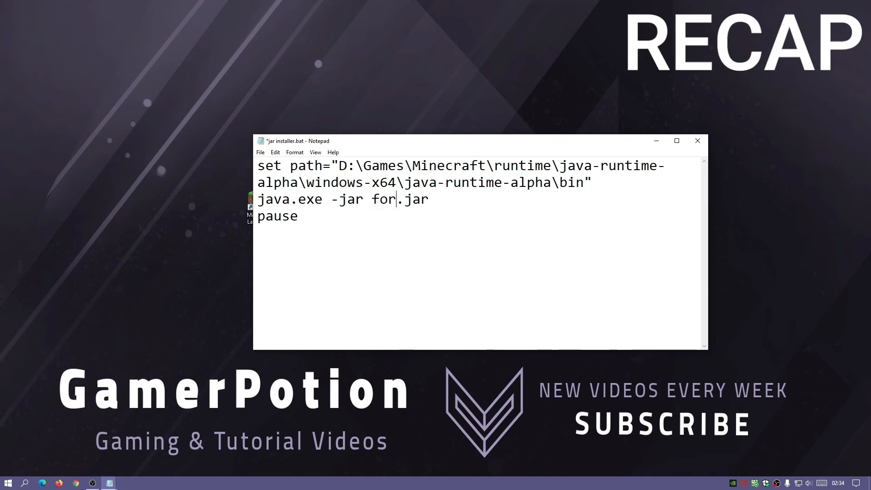
pyautogui.write('ge')
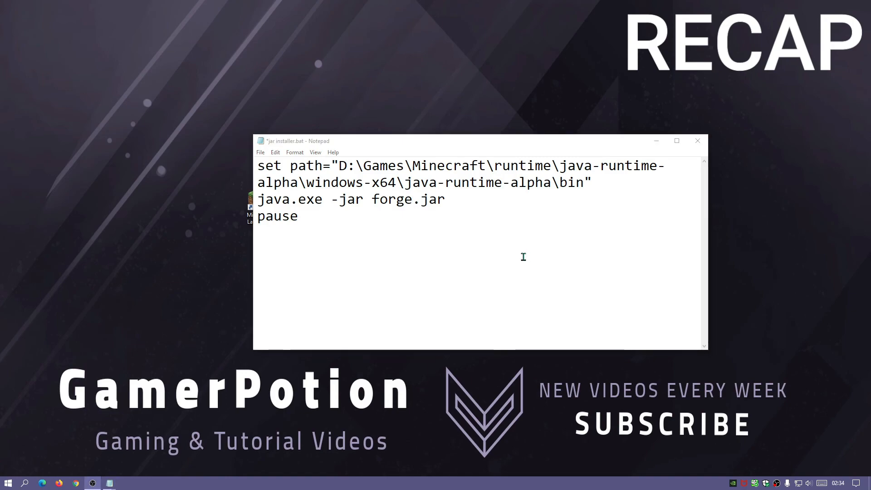
pyautogui.doubleClick(392, 199)
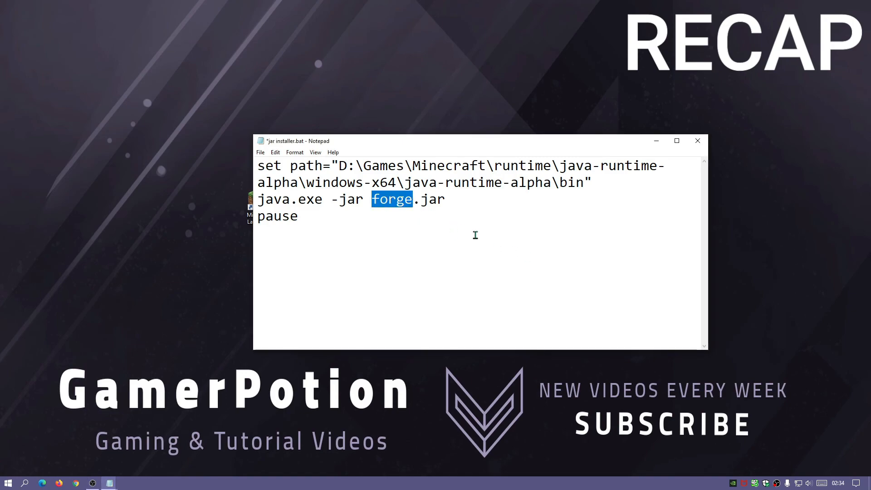